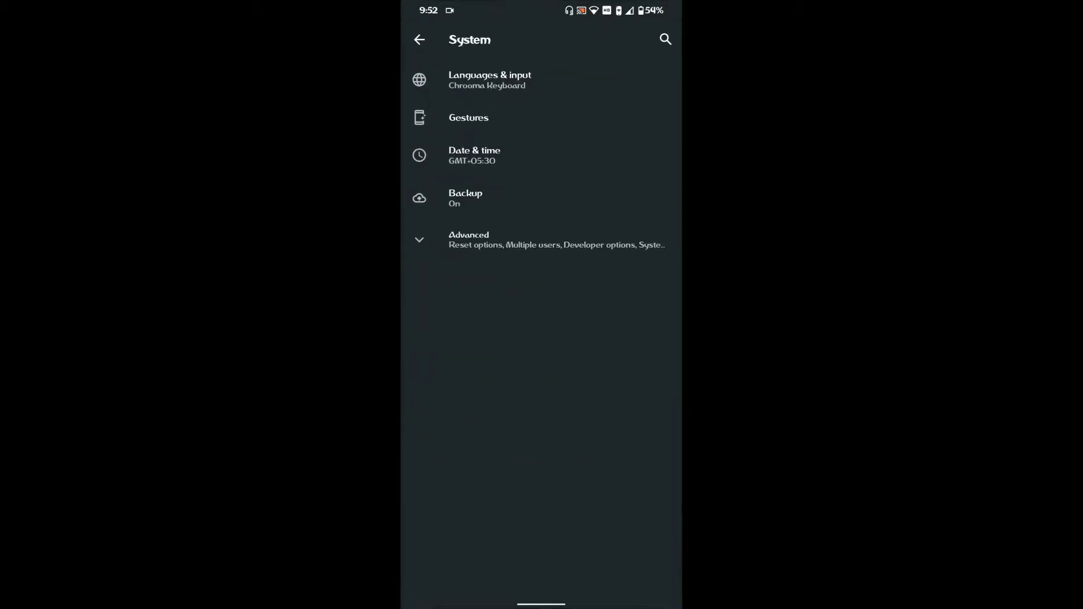
# - Review Gesture navigation's back-sensitivity options under System navigation, then return to the Gestures page
pyautogui.click(468, 118)
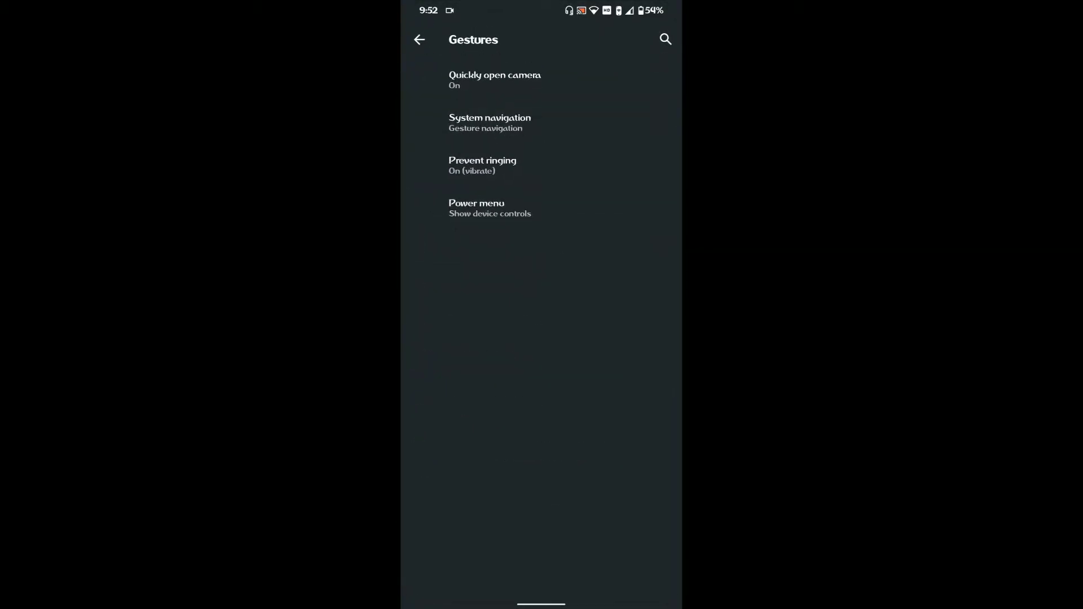
pyautogui.click(488, 122)
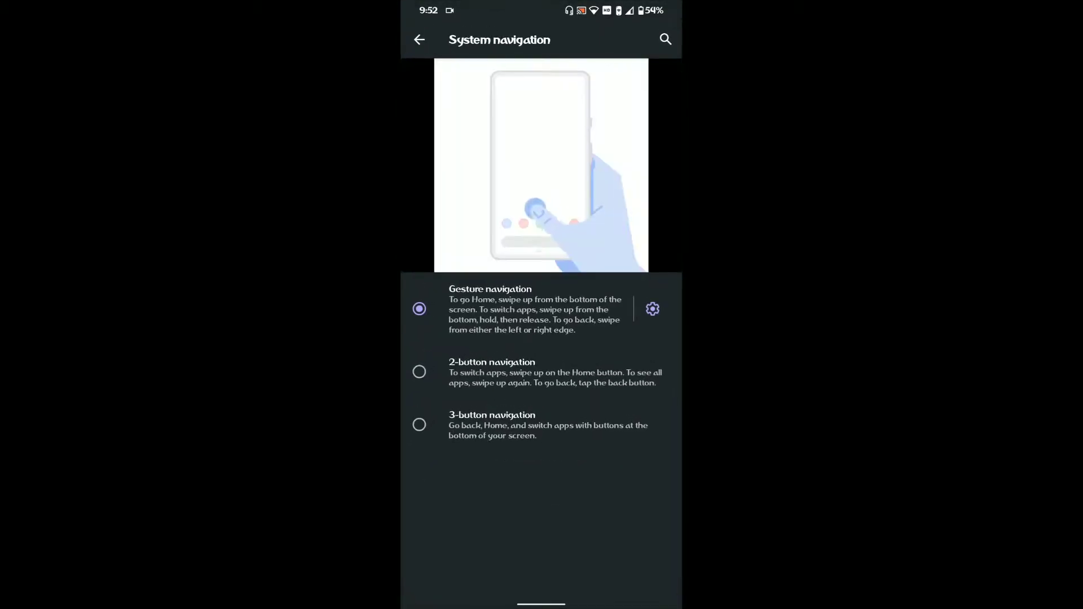
pyautogui.click(653, 309)
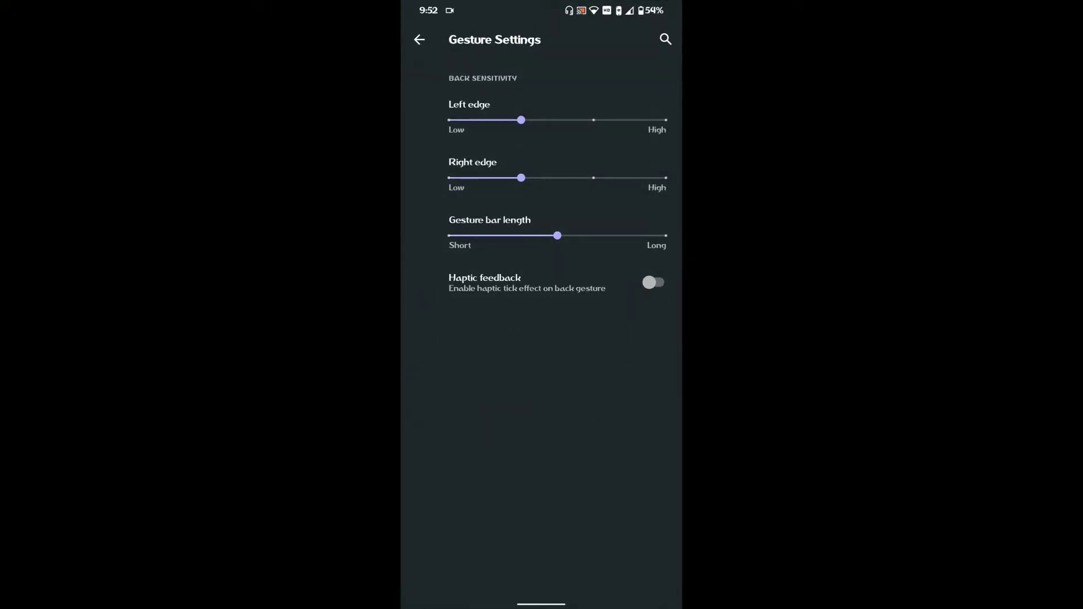
pyautogui.click(419, 39)
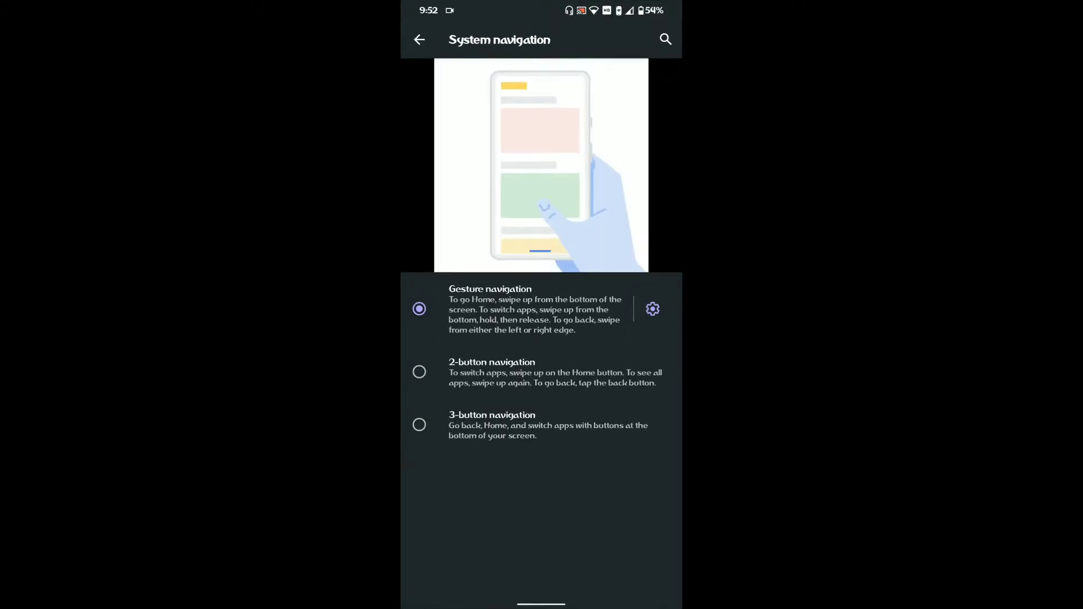
pyautogui.click(420, 40)
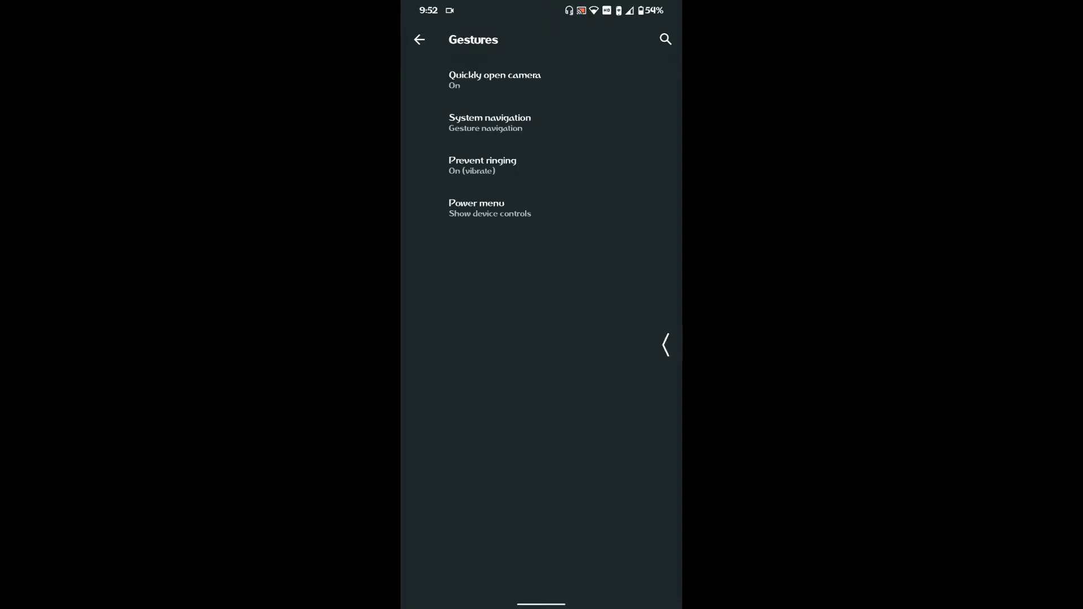
# - In Status bar, cycle the VoLTE icon through HD CAF, MIUI 11 and Vo Only back to HD Icon
pyautogui.click(419, 39)
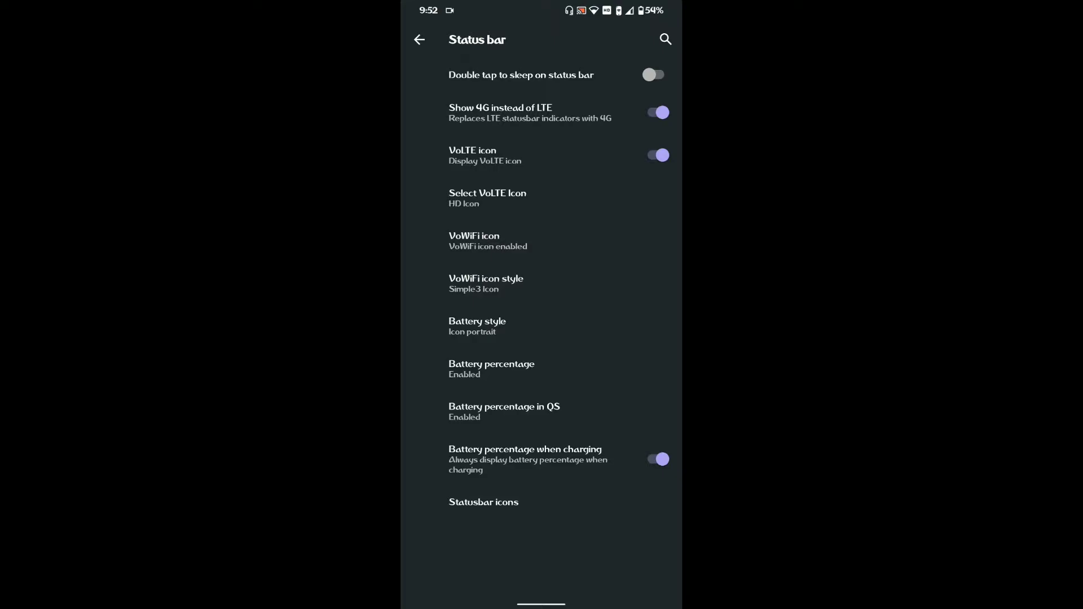
pyautogui.click(488, 198)
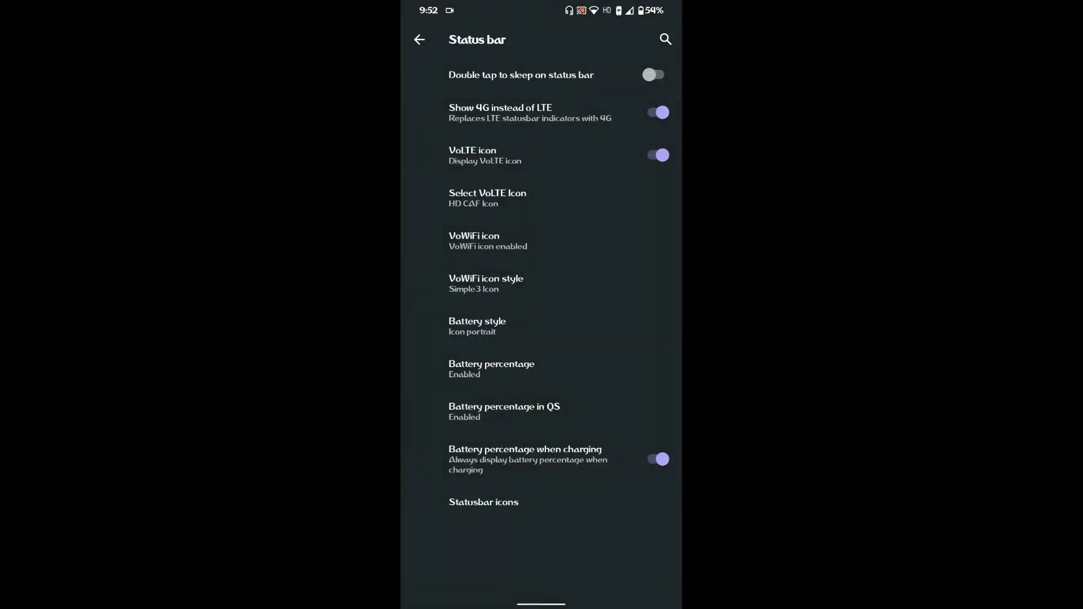
pyautogui.click(488, 198)
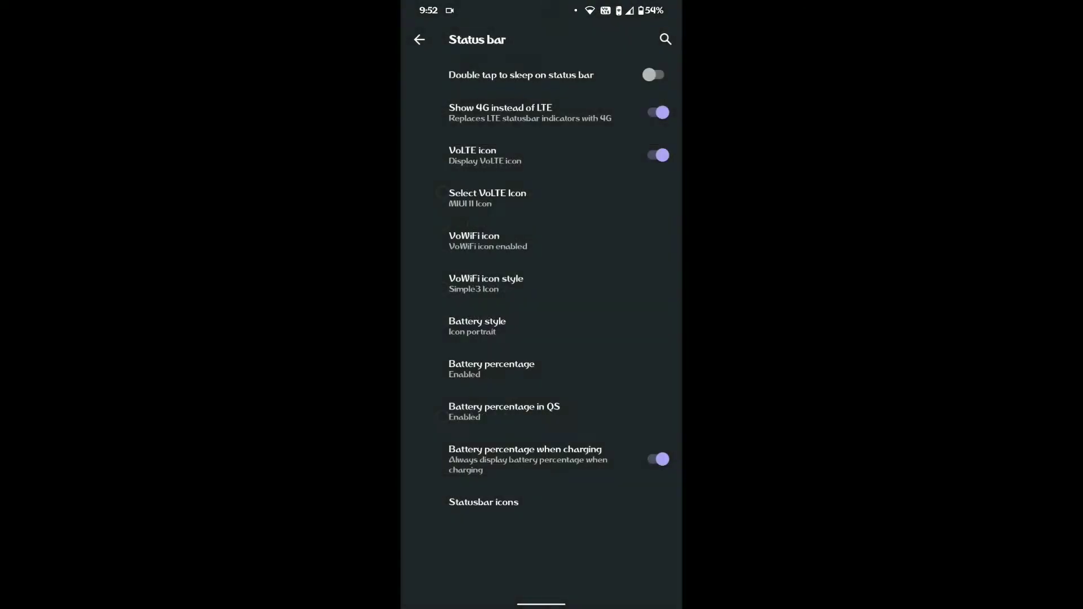
pyautogui.click(488, 198)
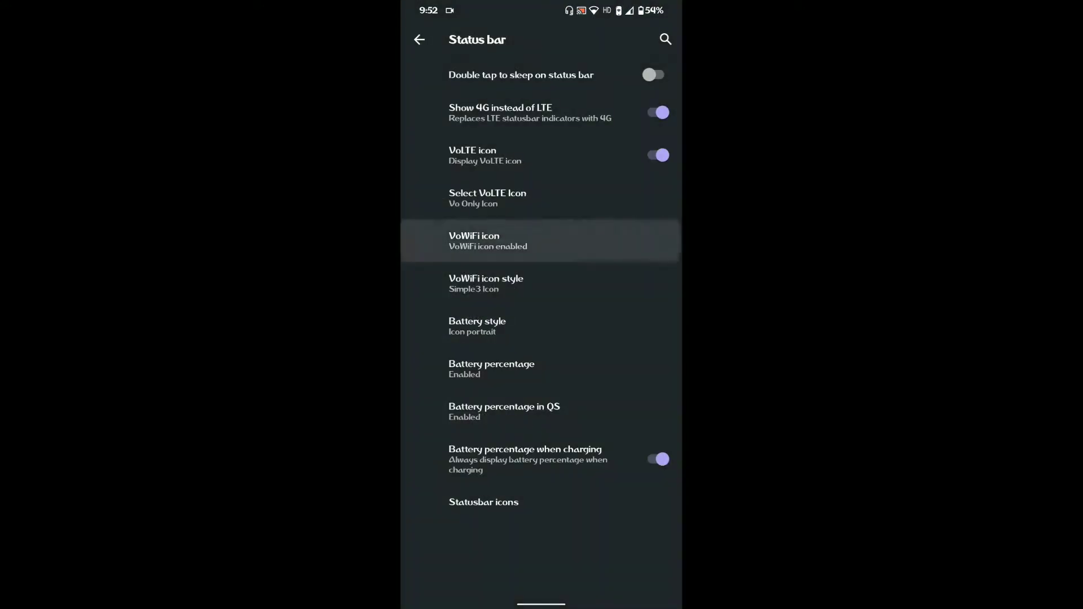
pyautogui.click(487, 198)
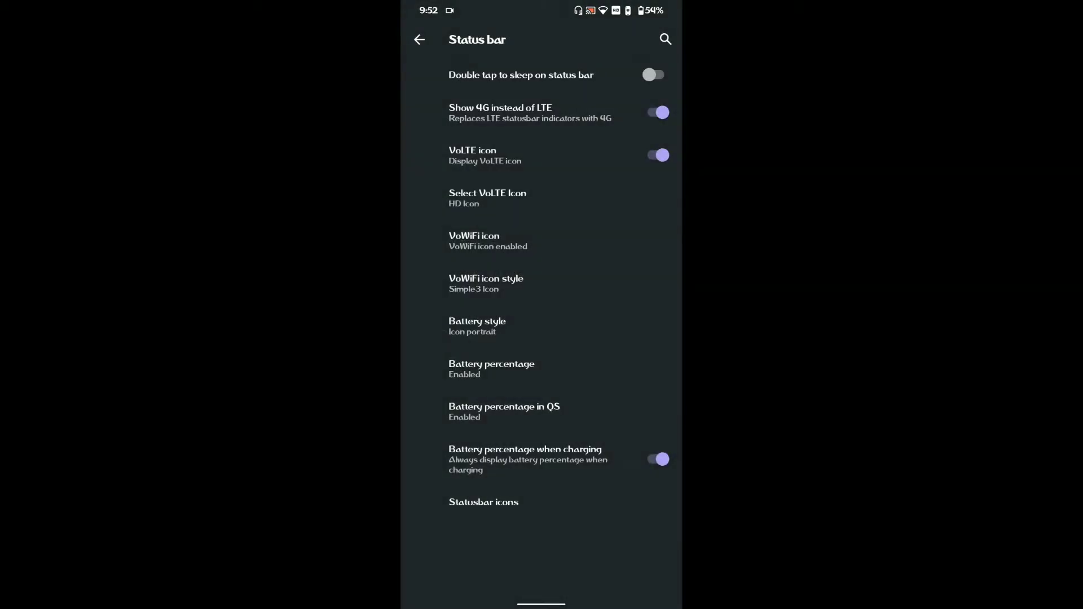
# - Preview the VoWiFi icon style choices and the Statusbar icons list, then return to Status bar
pyautogui.click(485, 283)
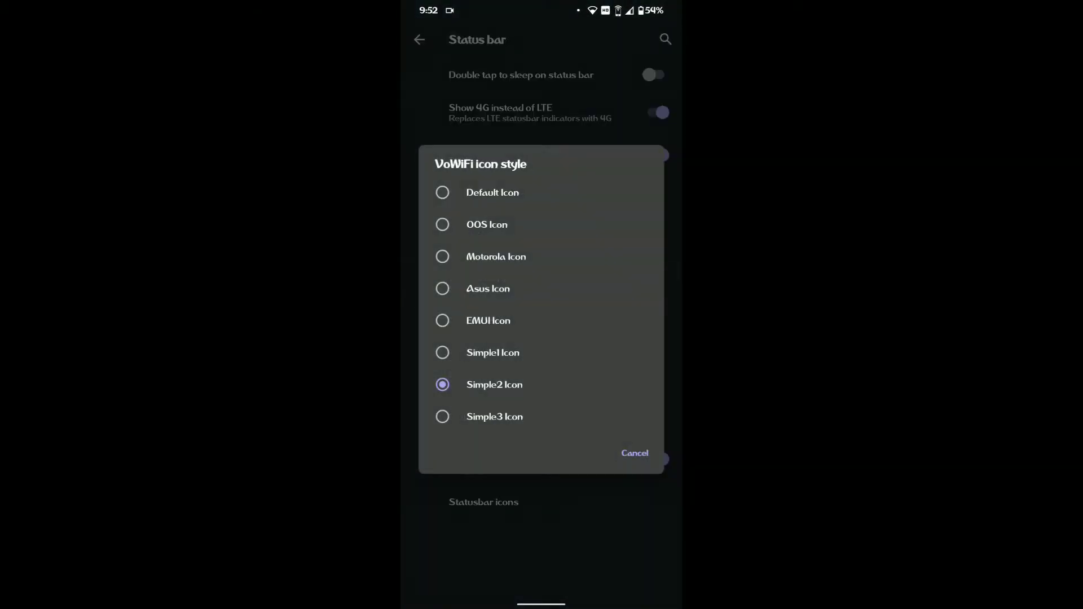
pyautogui.click(442, 288)
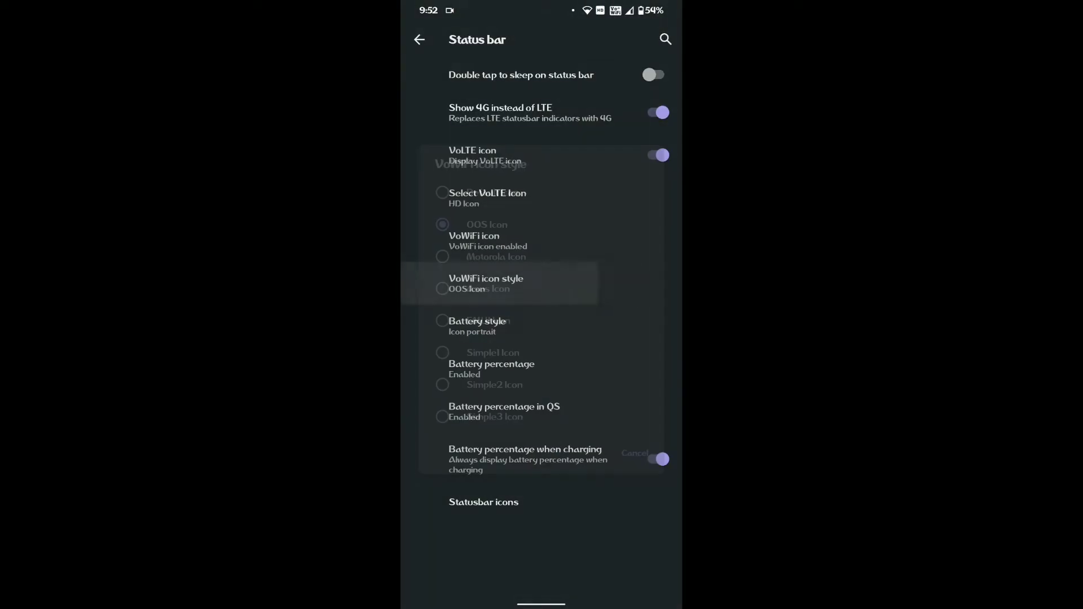
pyautogui.click(486, 284)
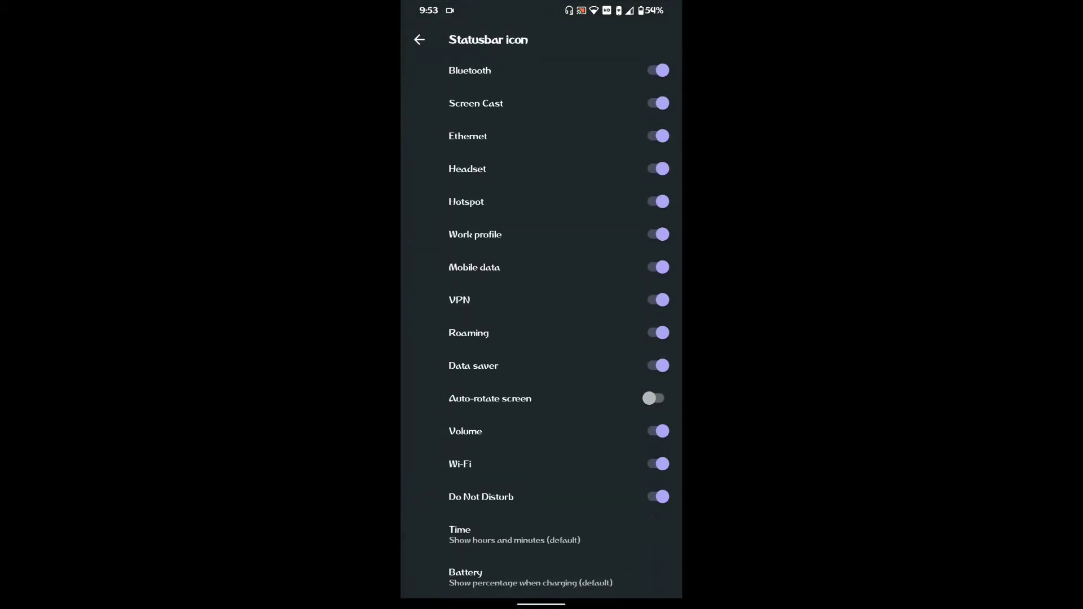
pyautogui.click(420, 39)
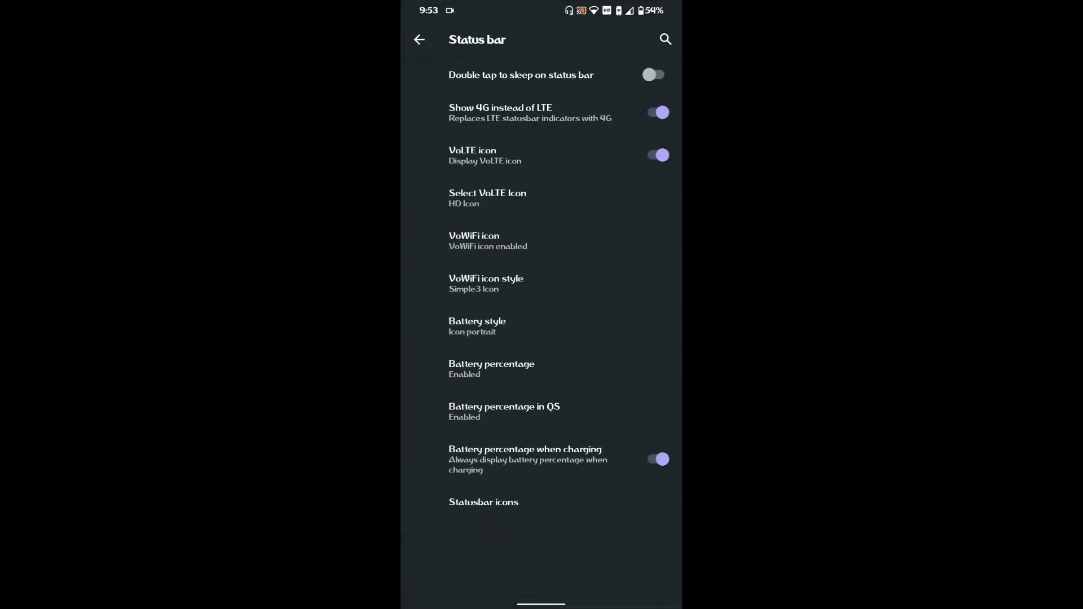
# - View Buttons > Volume steps and the Gestures page, then return to the Andromeda Settings categories
pyautogui.click(419, 39)
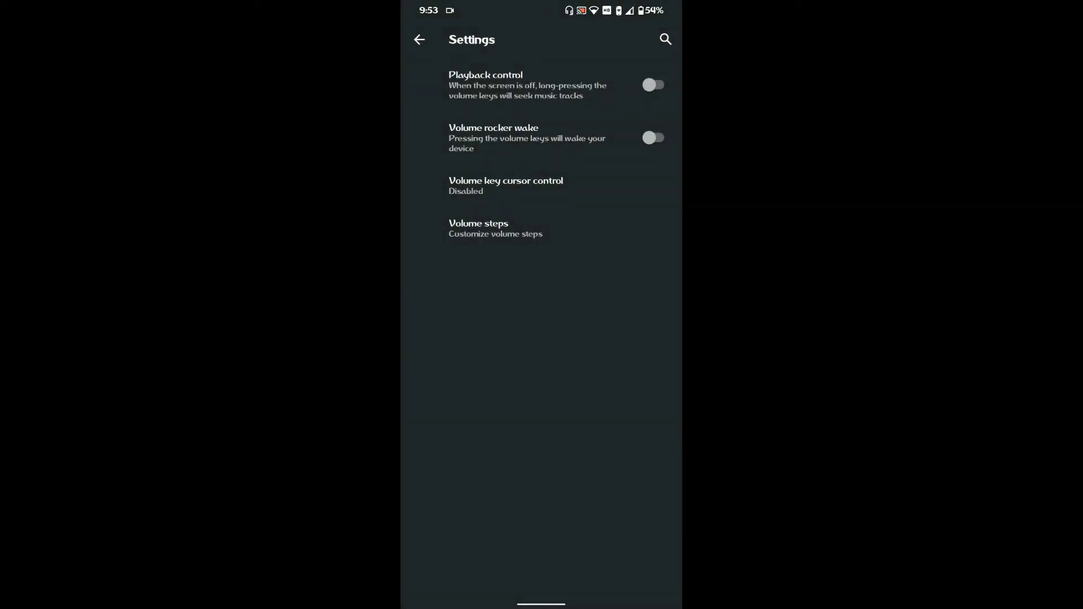
pyautogui.click(478, 228)
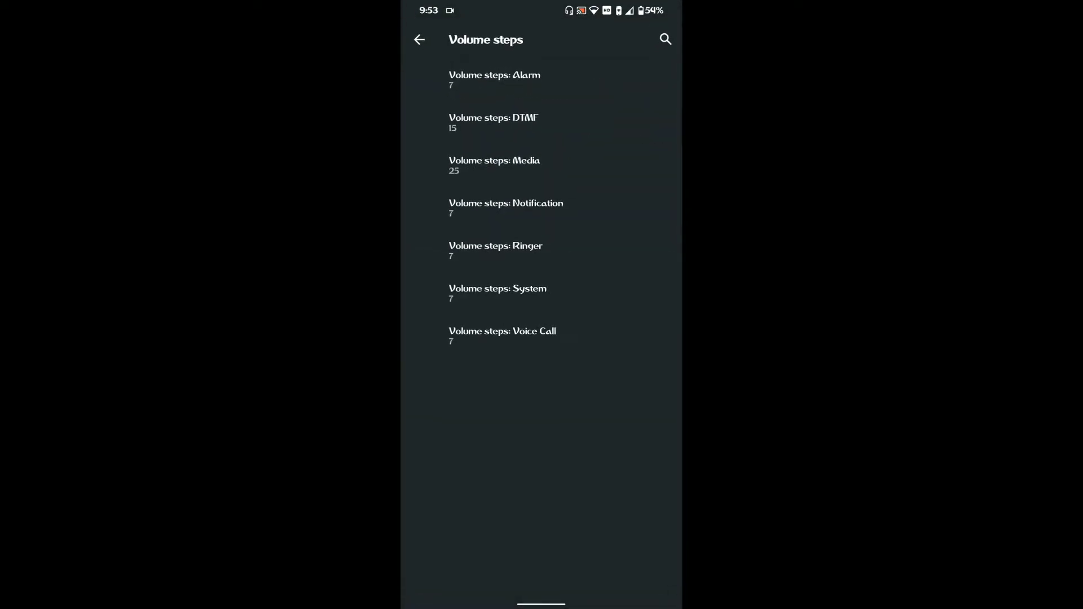
pyautogui.click(419, 39)
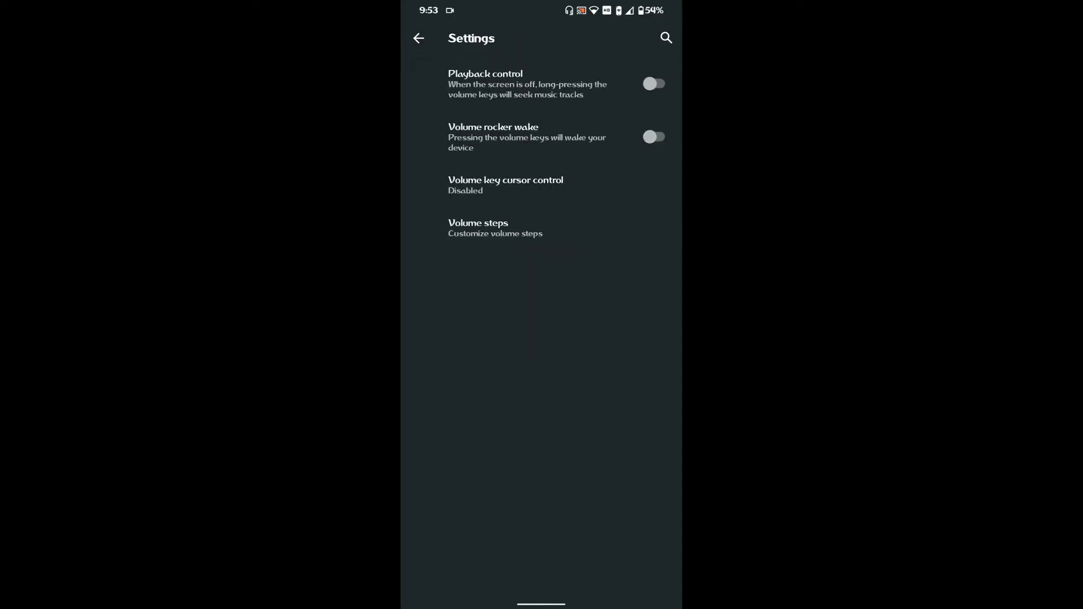
pyautogui.click(418, 38)
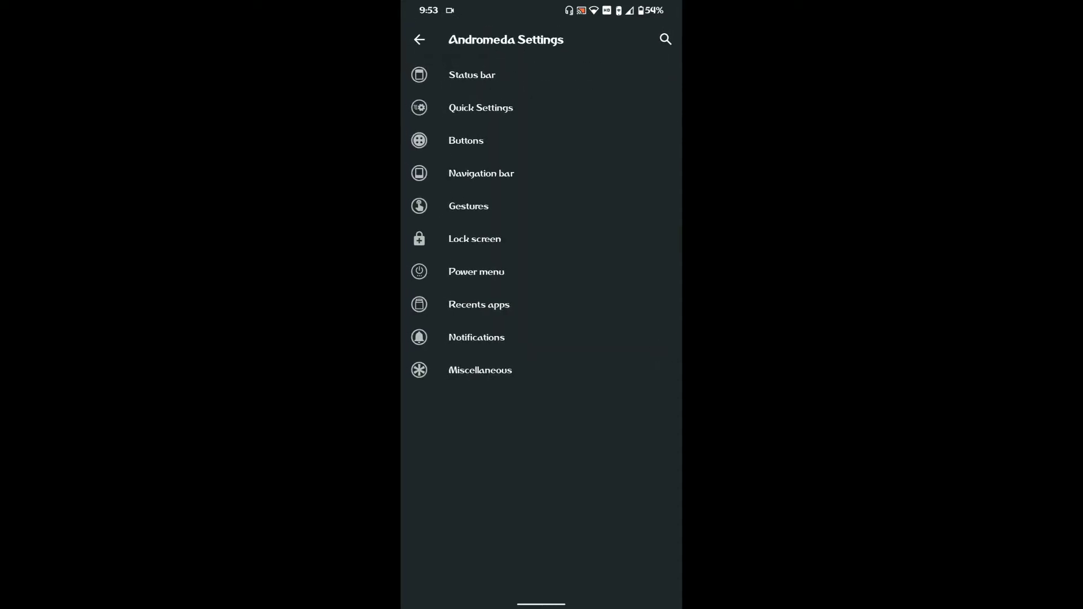
pyautogui.click(468, 206)
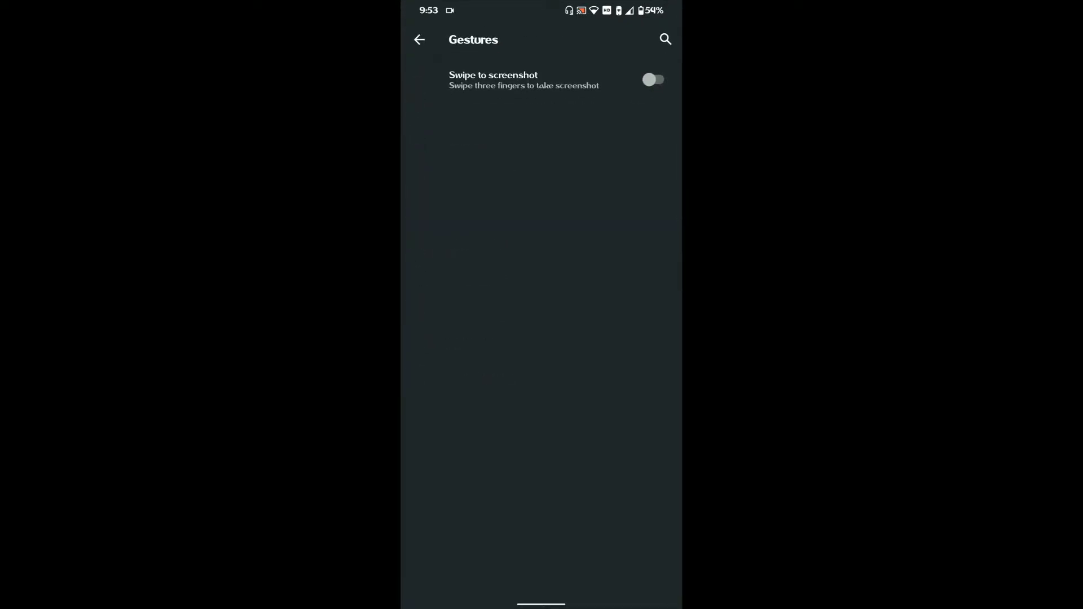
pyautogui.click(419, 40)
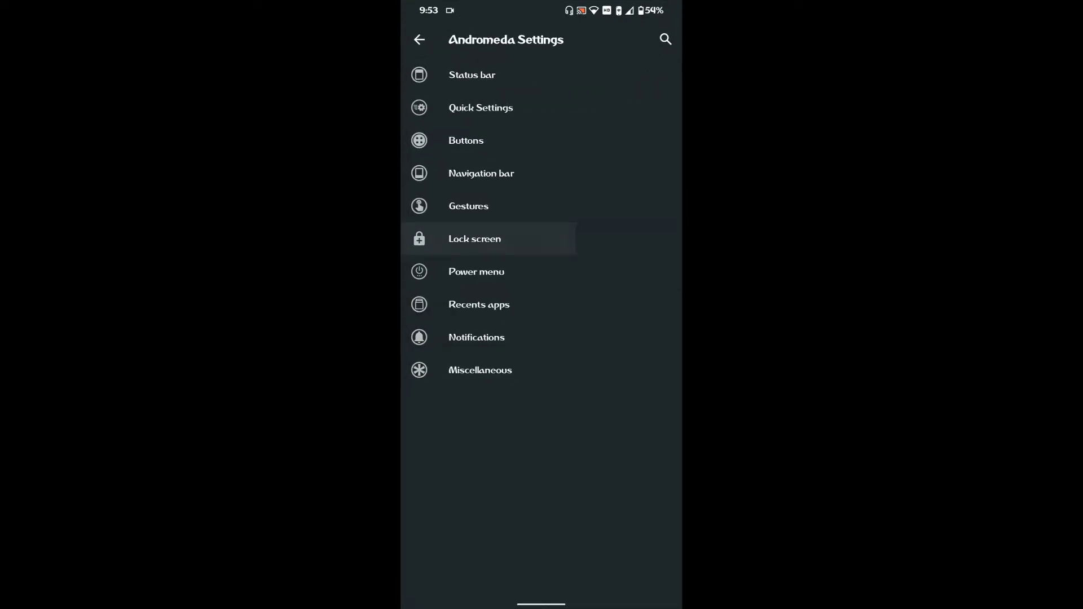
# - Turn on double tap to sleep on lockscreen, set weather style to Pixel style, then look into Notifications
pyautogui.click(475, 238)
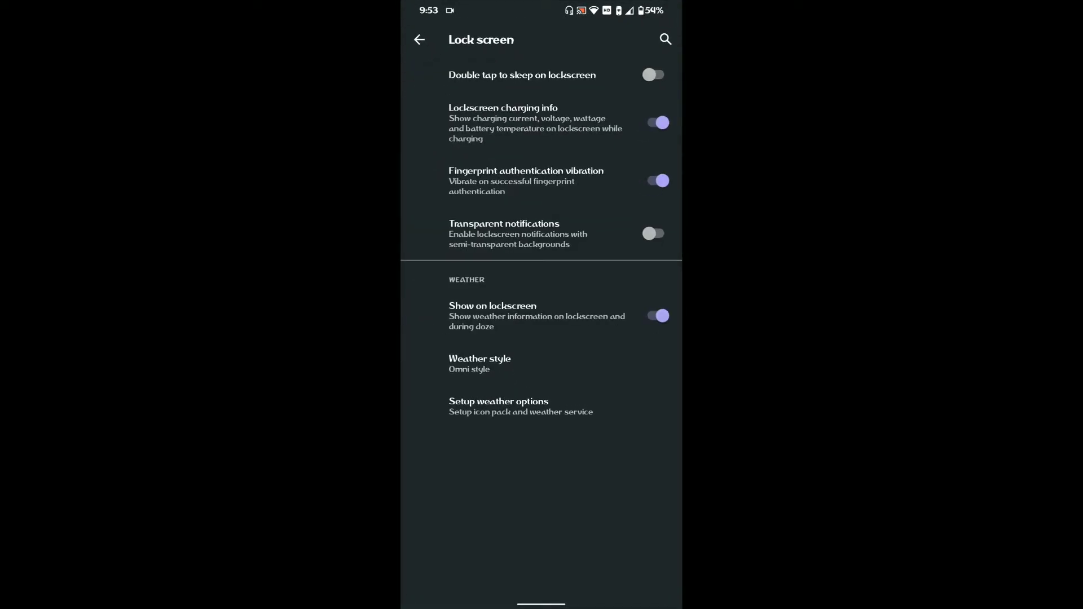
pyautogui.click(653, 75)
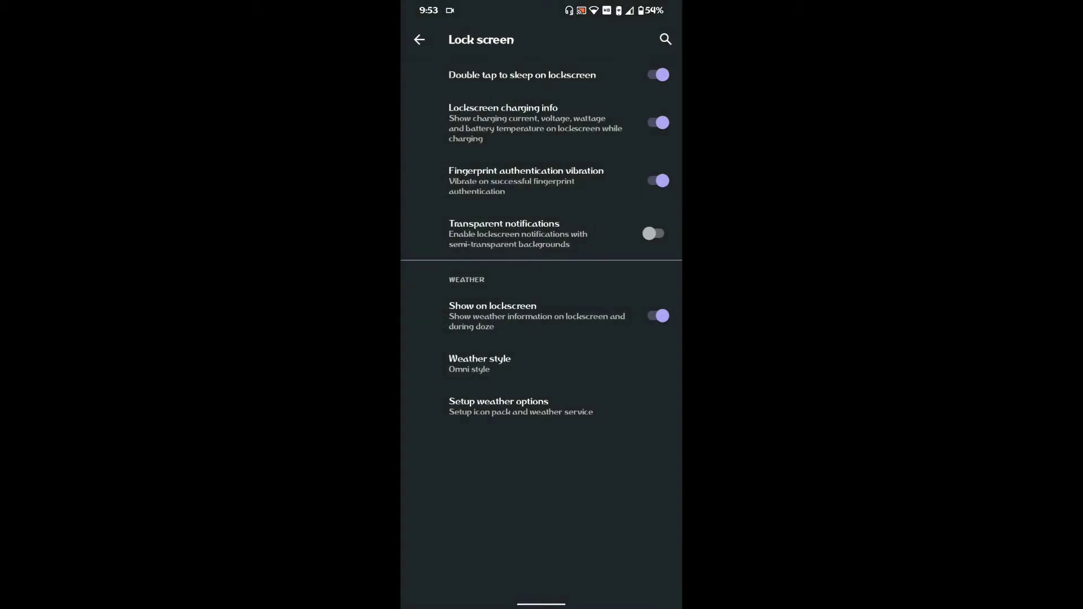
pyautogui.click(498, 406)
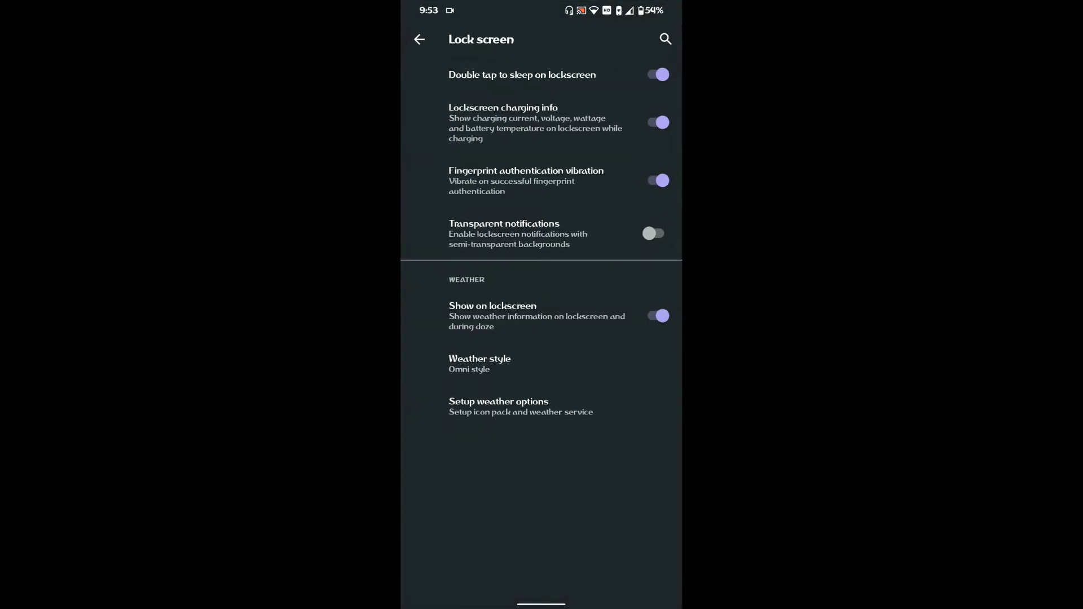
pyautogui.click(479, 363)
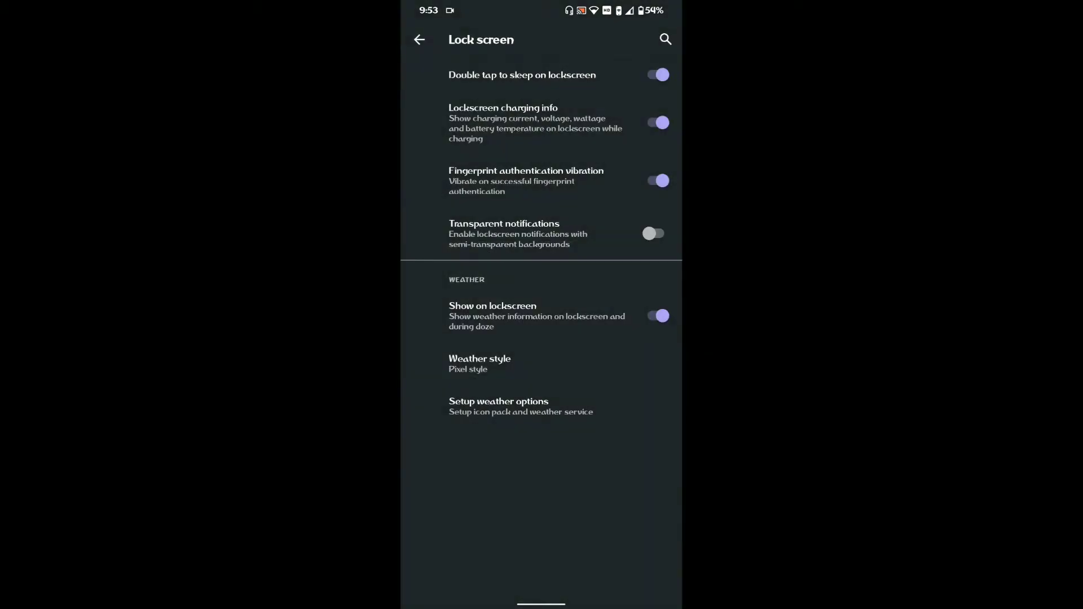
pyautogui.click(419, 40)
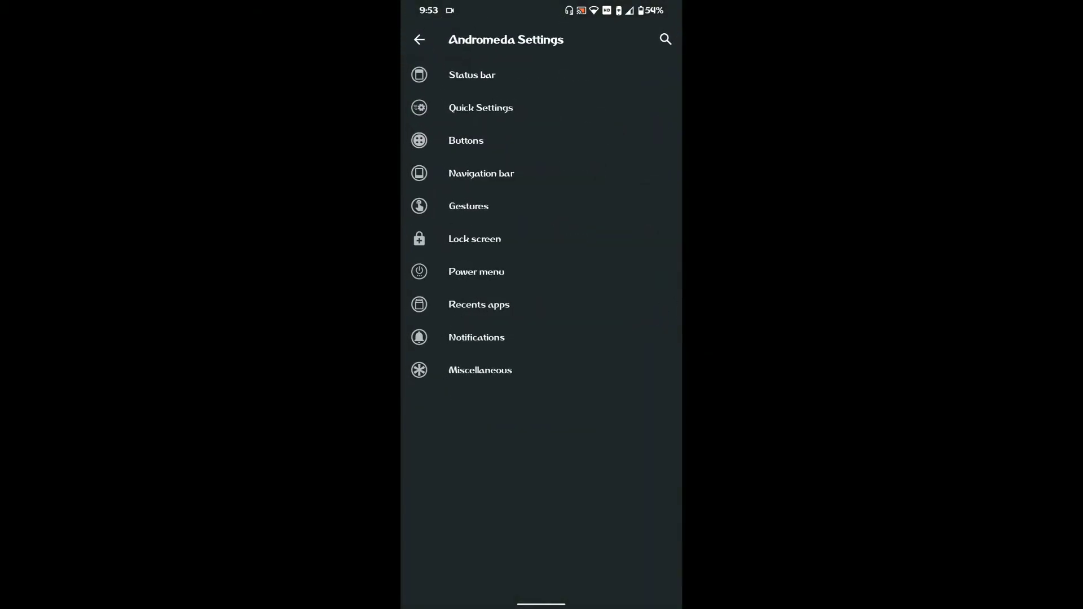
pyautogui.click(476, 272)
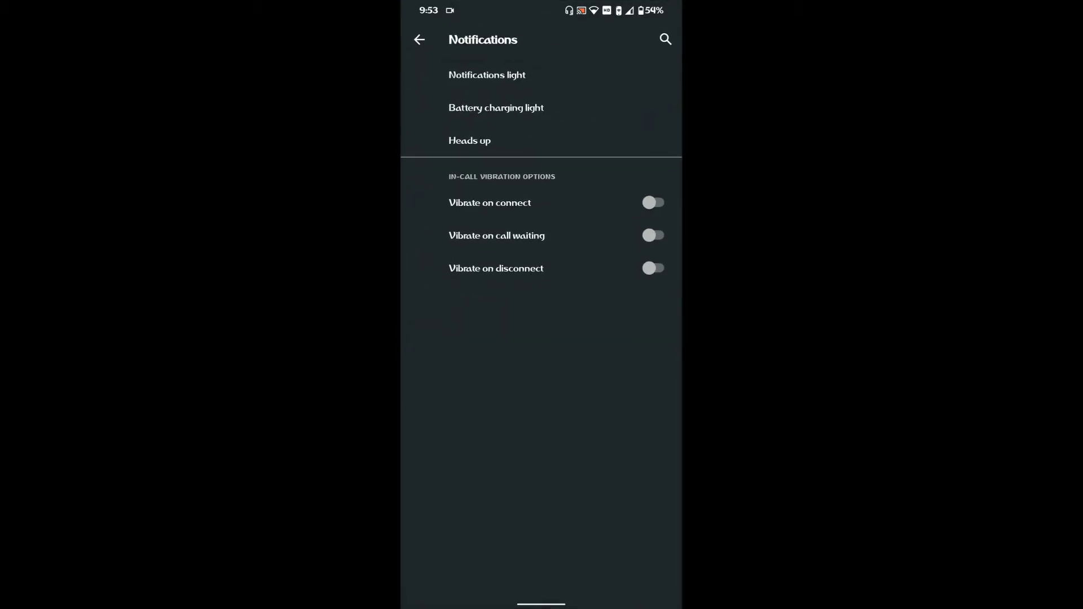
pyautogui.click(469, 139)
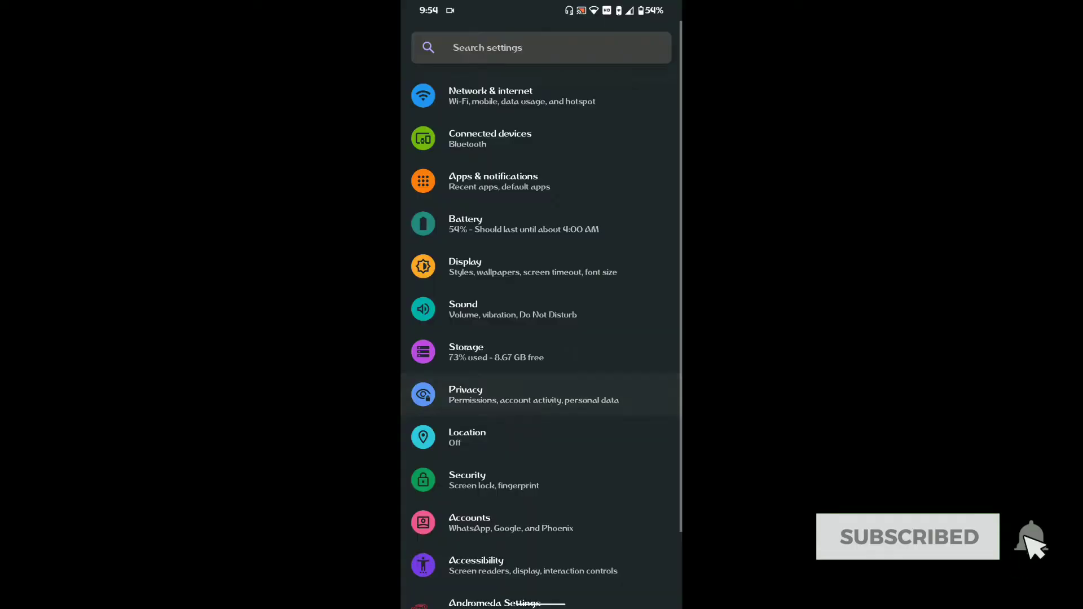
# - From the main list go to Display and into Styles & wallpapers
pyautogui.click(465, 266)
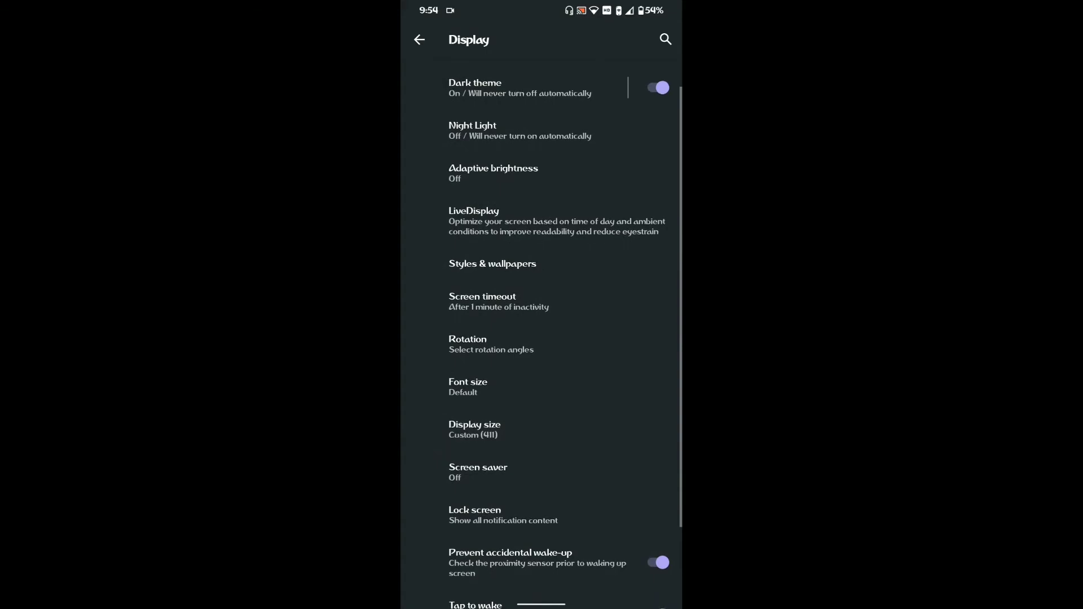
pyautogui.scroll(-3)
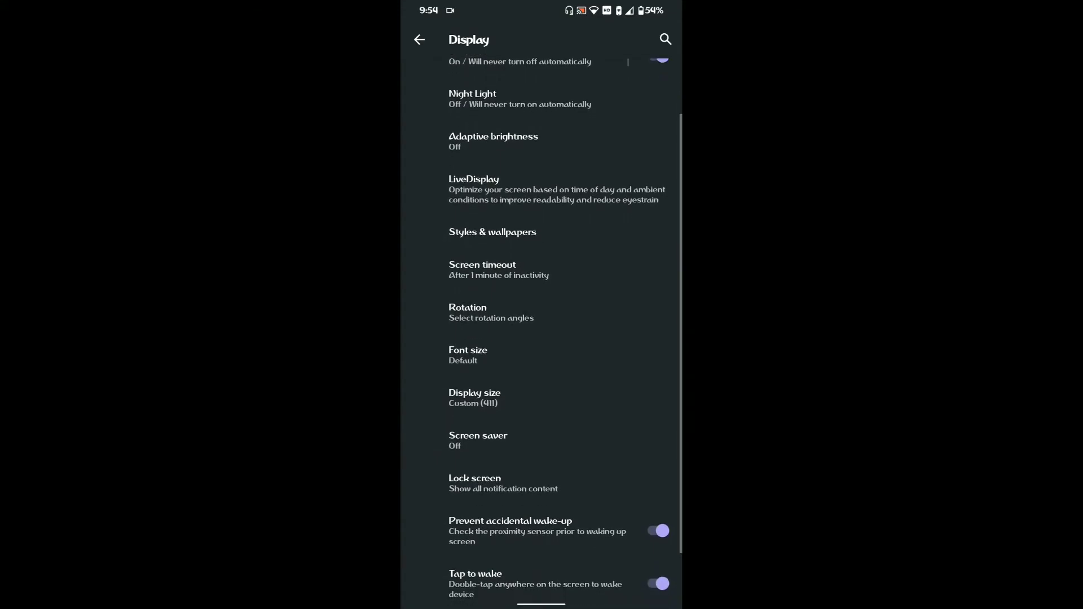
pyautogui.click(492, 231)
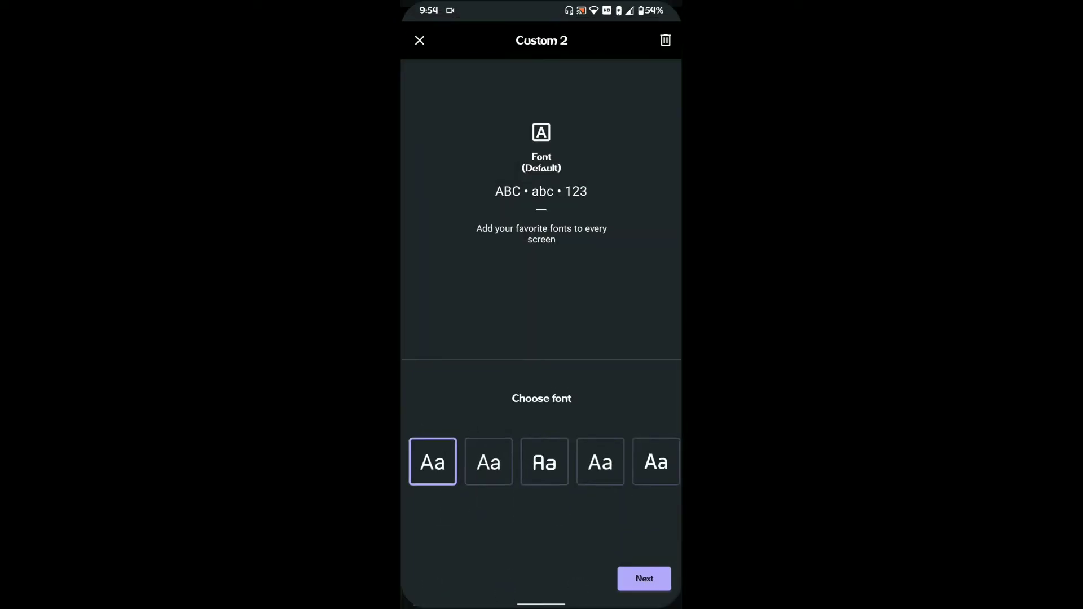
# - Preview the Fifa 2018 and Ubuntu Regular fonts, then choose Nova for the Custom 2 style
pyautogui.click(544, 462)
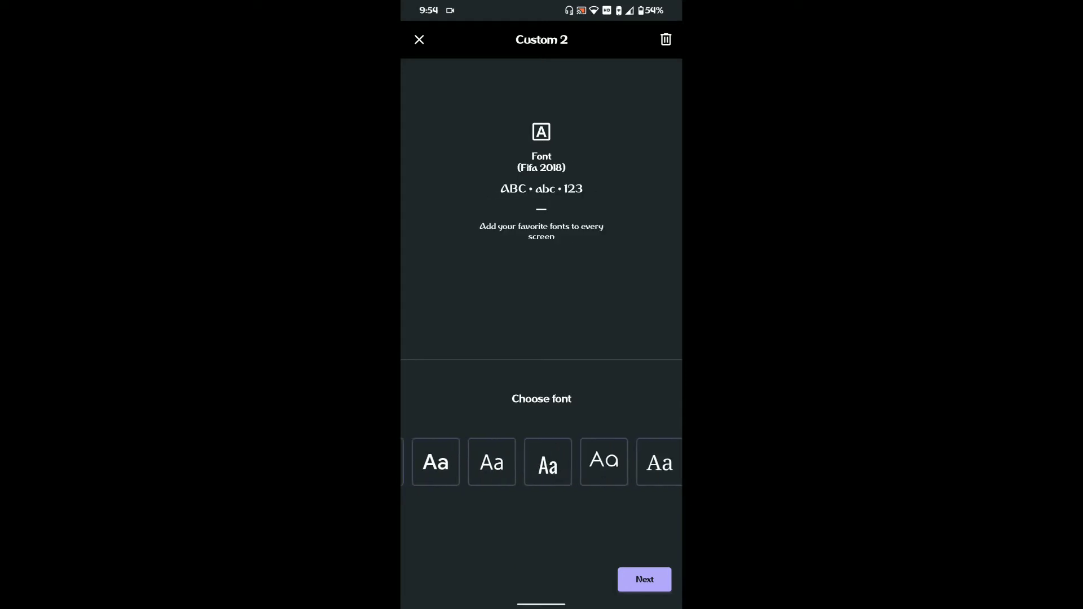
pyautogui.click(425, 463)
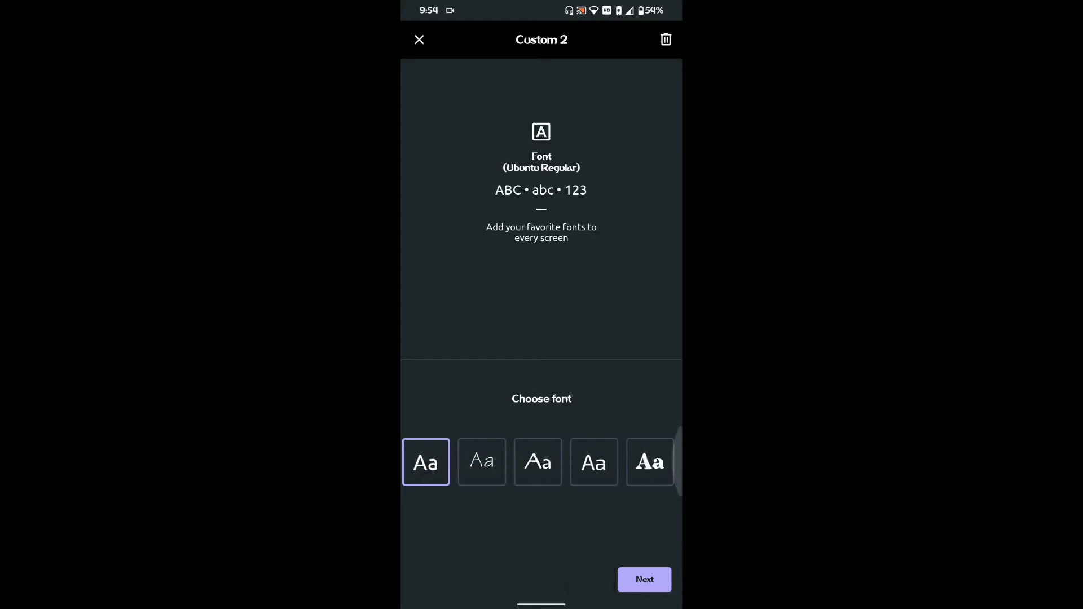
pyautogui.click(649, 463)
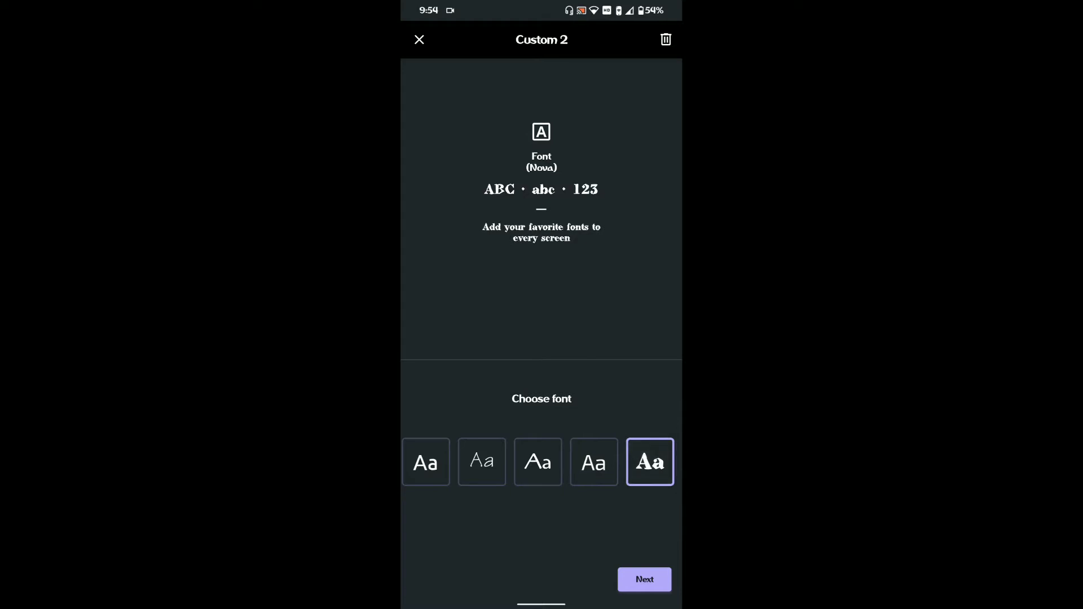
pyautogui.click(644, 579)
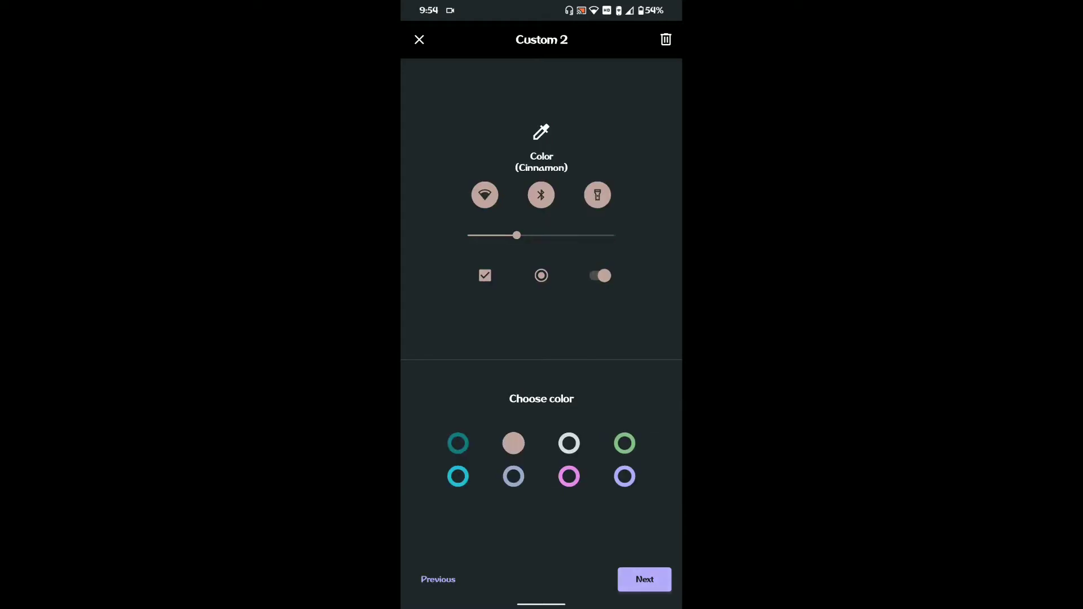
# - Keep the colour, try Tapered Rect, choose the Rounded Rectangle icon shape and apply the style
pyautogui.click(644, 581)
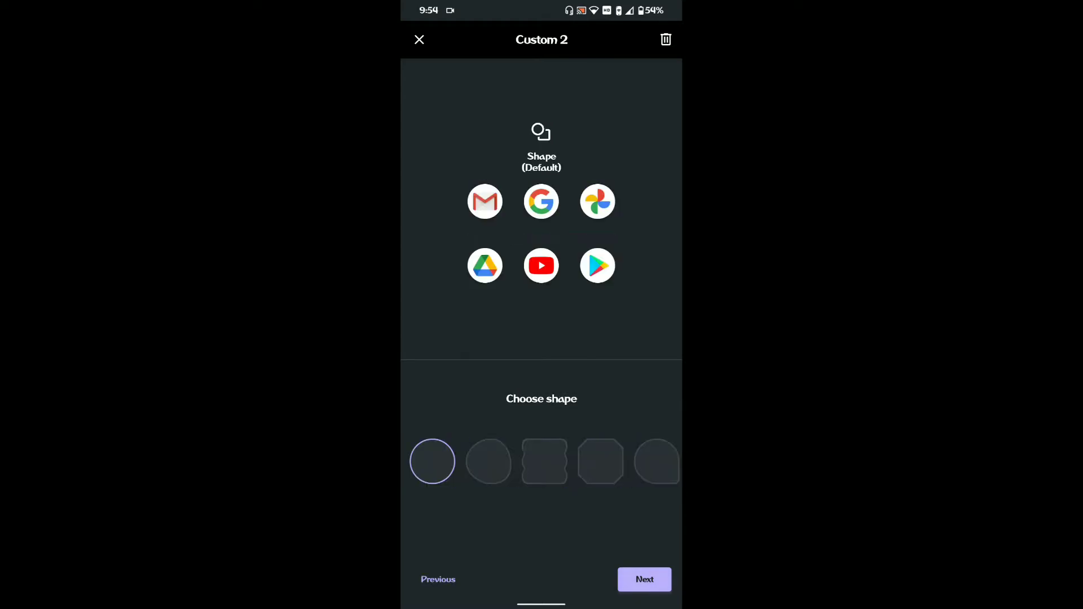
pyautogui.click(488, 462)
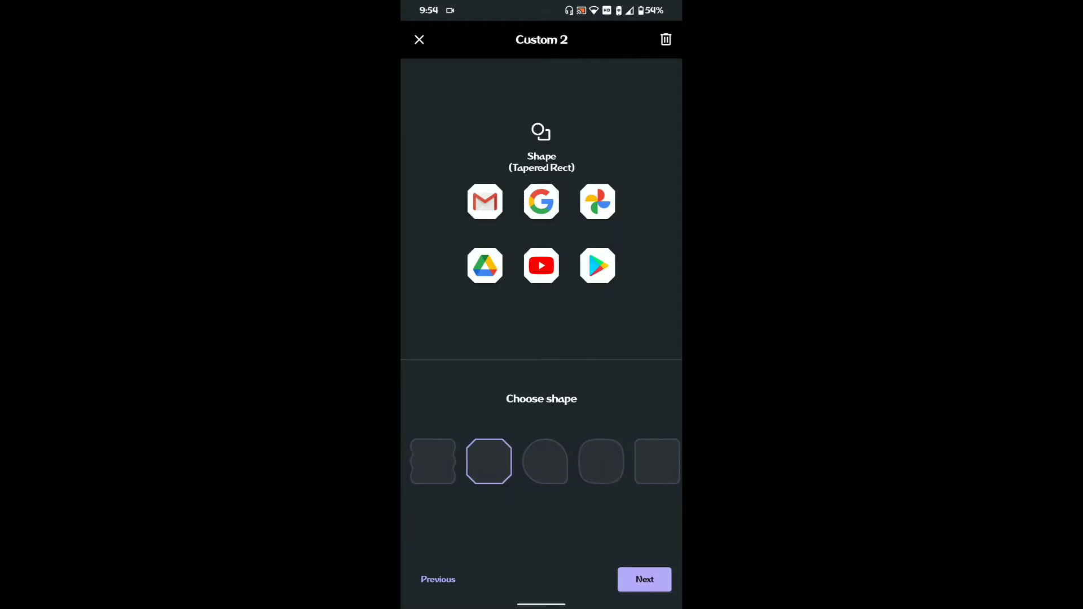
pyautogui.click(650, 462)
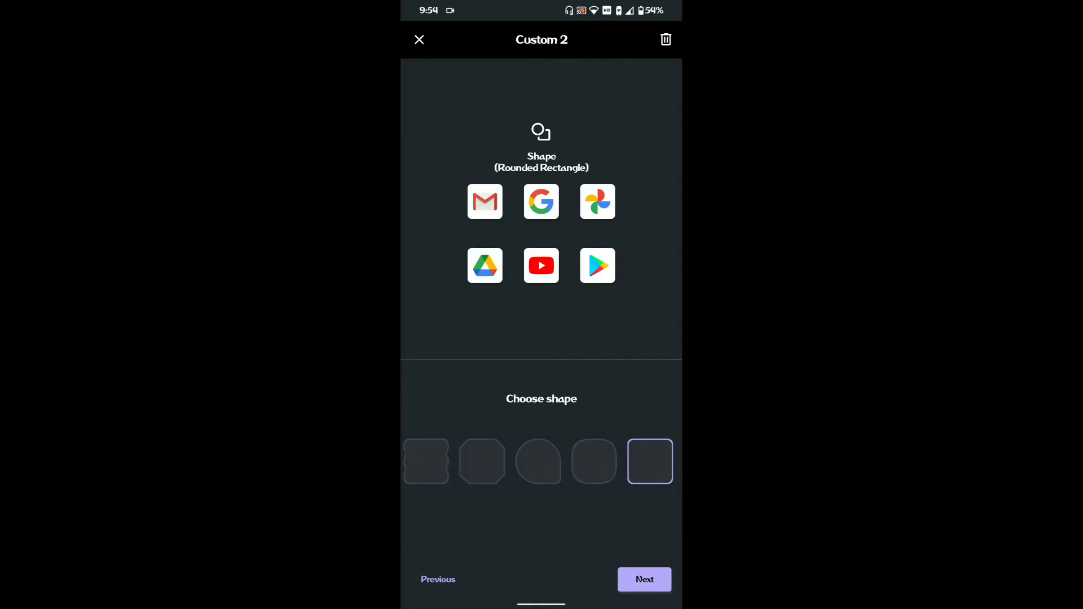
pyautogui.click(643, 579)
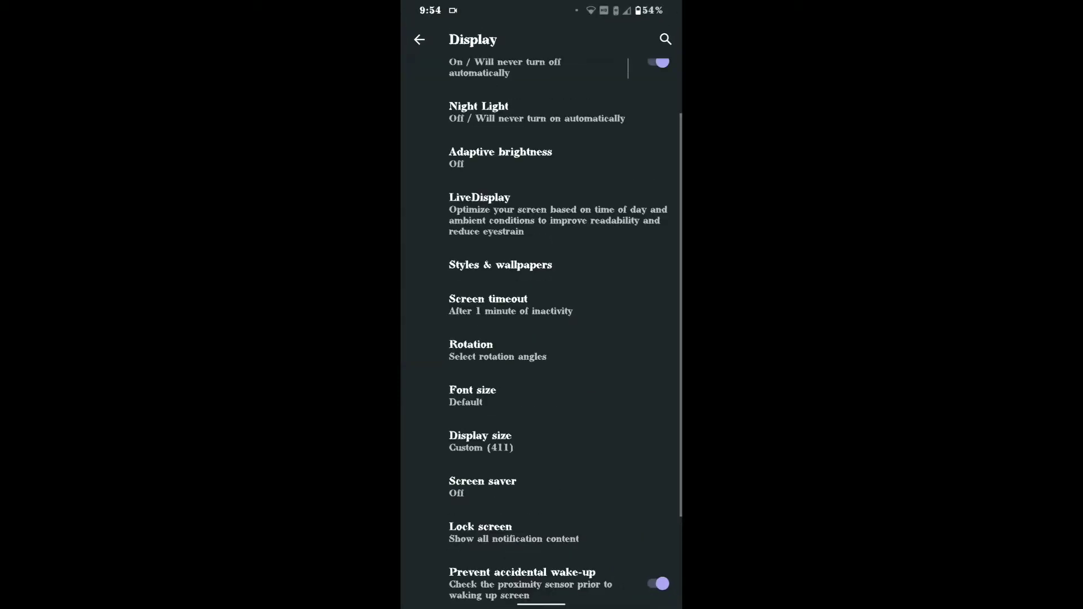
# - In Styles & wallpapers apply the Custom 1 style system-wide, then reopen the style picker
pyautogui.scroll(-3)
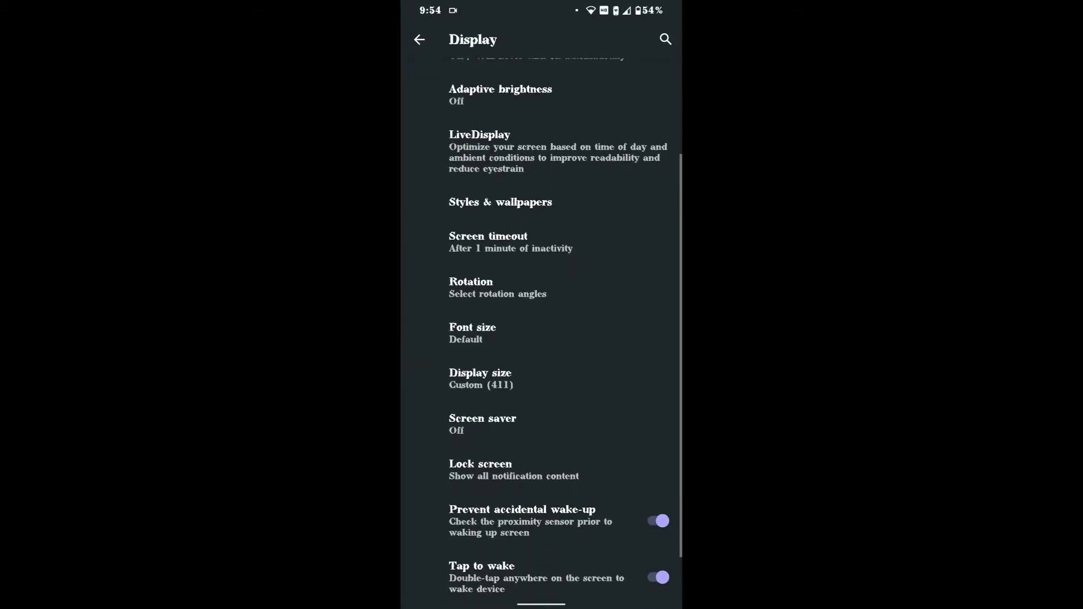
pyautogui.click(500, 202)
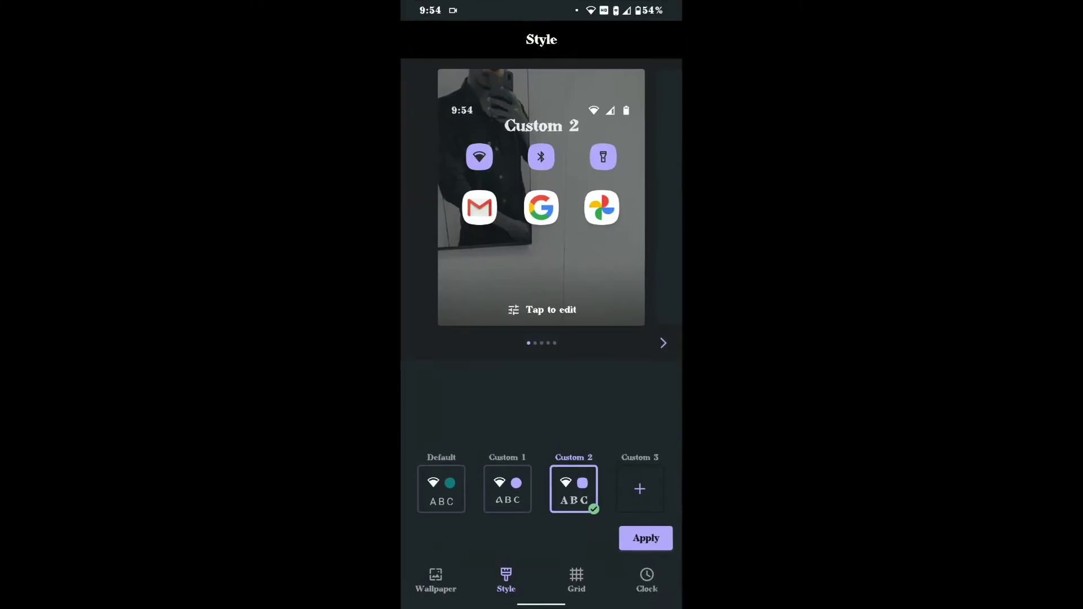
pyautogui.click(507, 489)
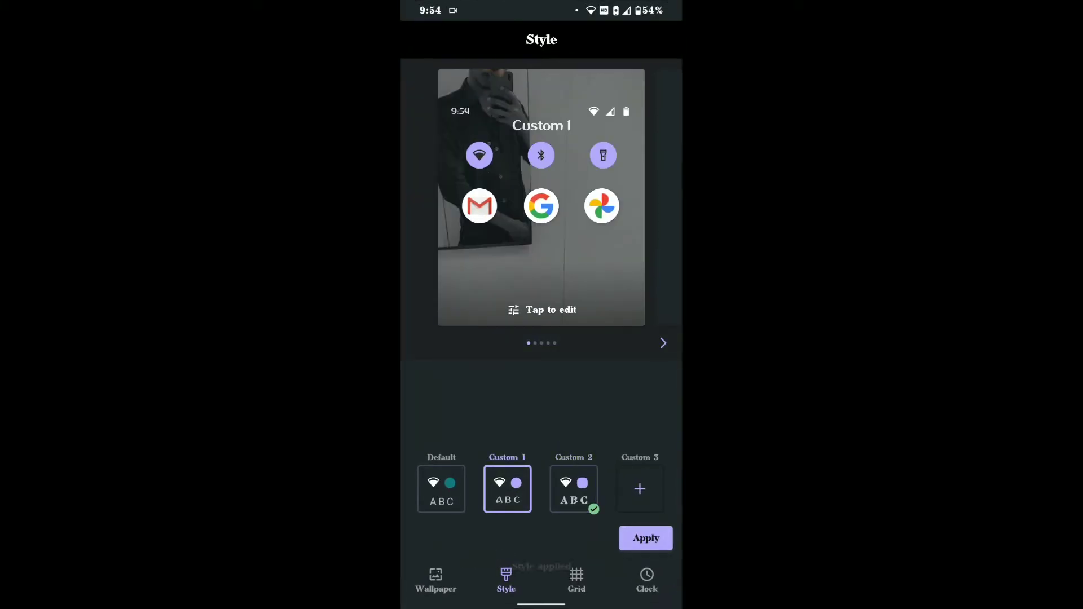
pyautogui.click(644, 538)
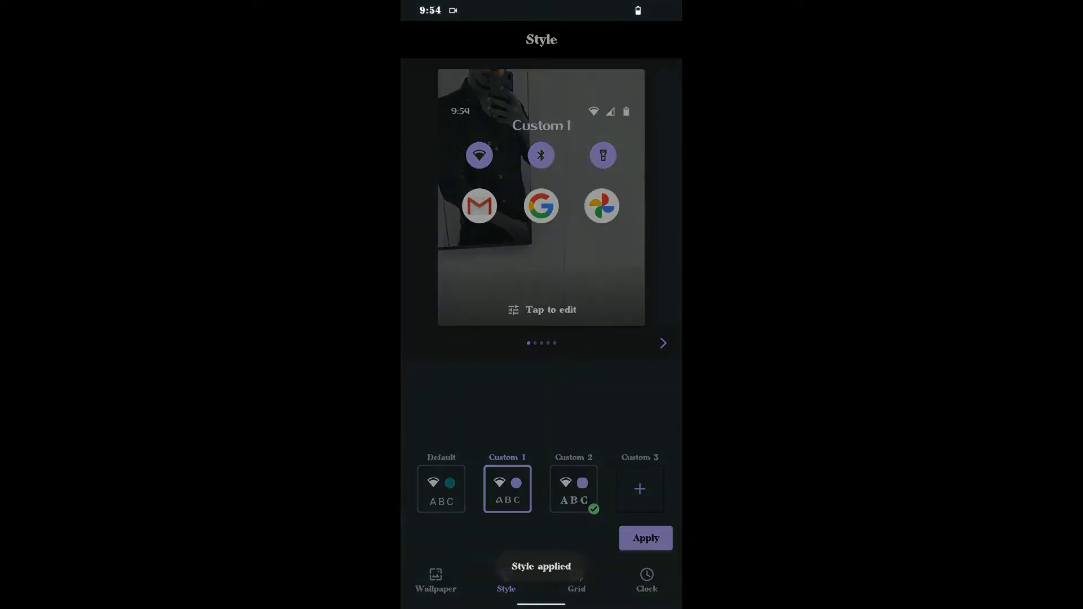
pyautogui.click(419, 40)
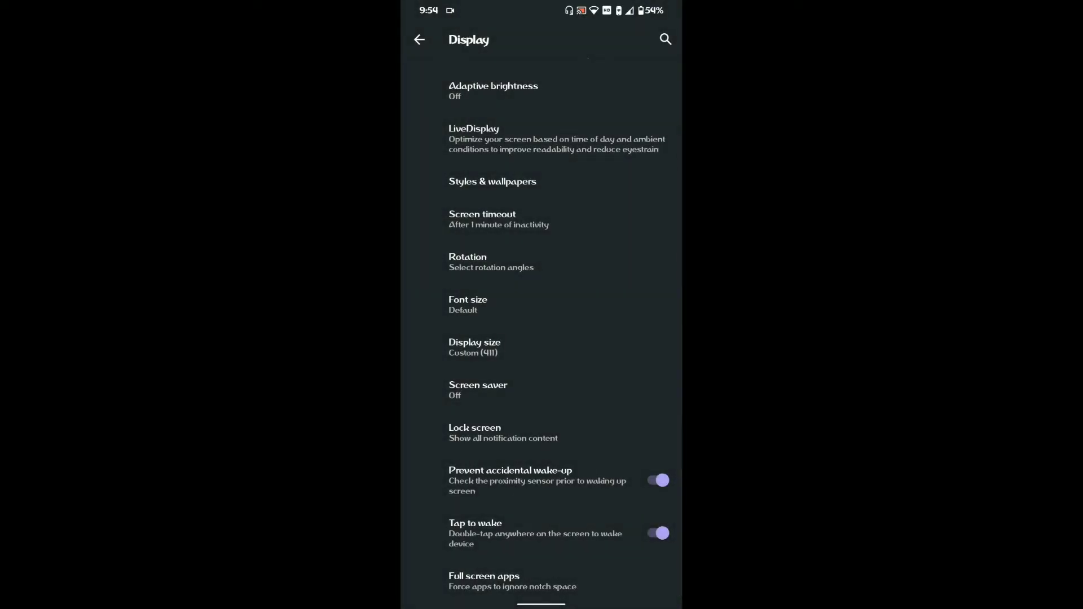
pyautogui.click(492, 180)
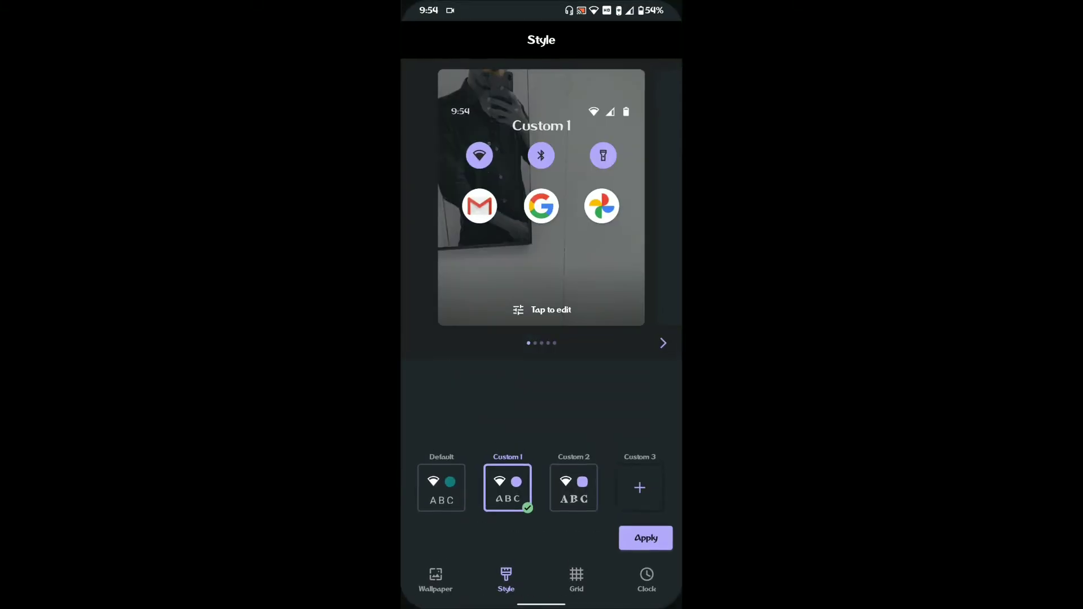
# - Preview the word clock, Samsung (bold) and Default (bold) clock faces, then back out without applying
pyautogui.click(646, 579)
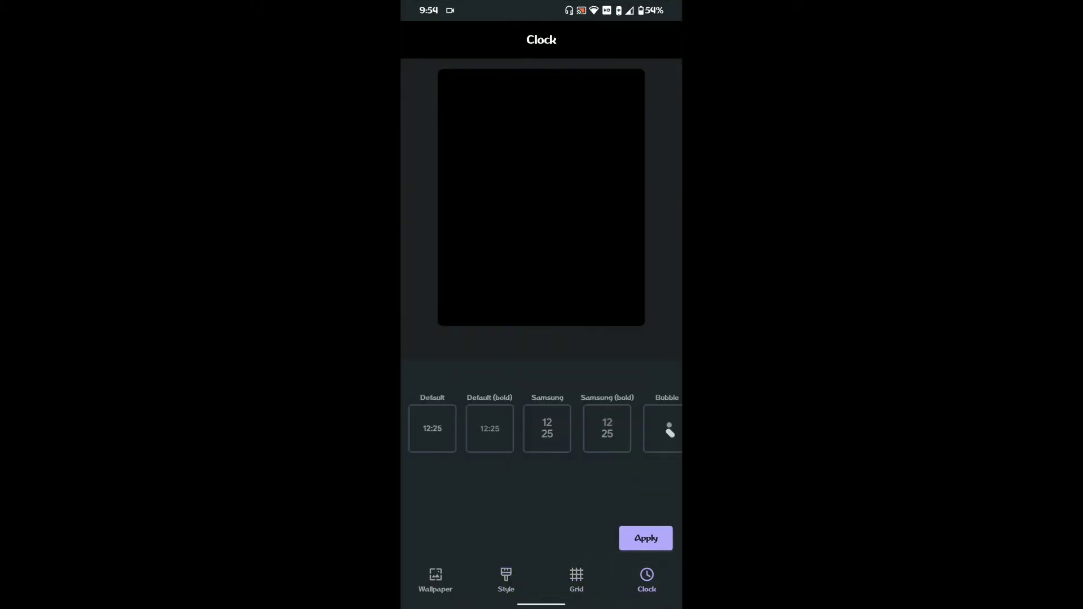
pyautogui.click(592, 429)
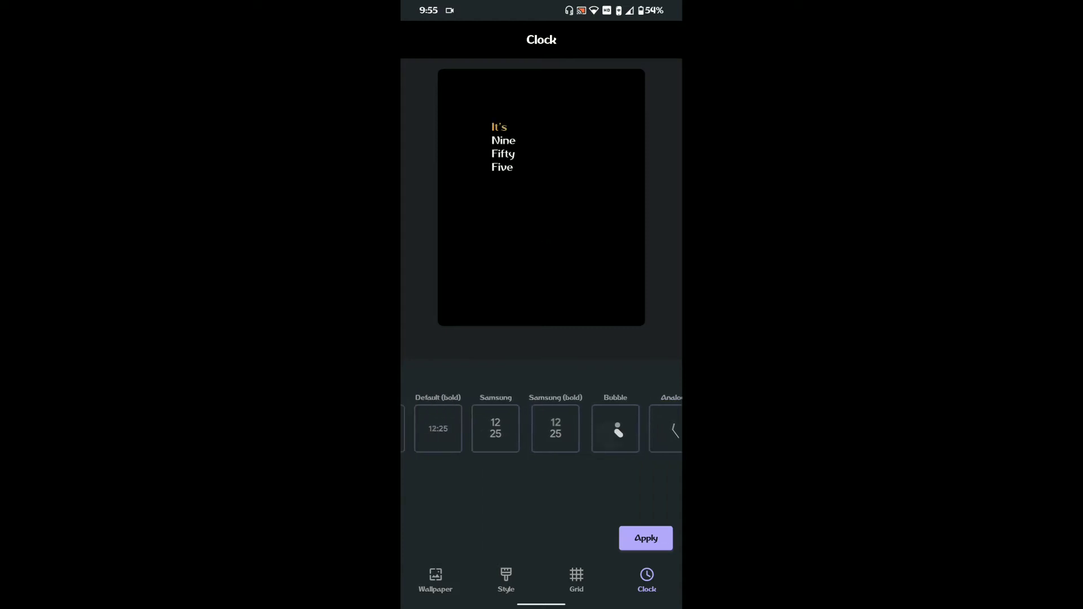
pyautogui.click(607, 429)
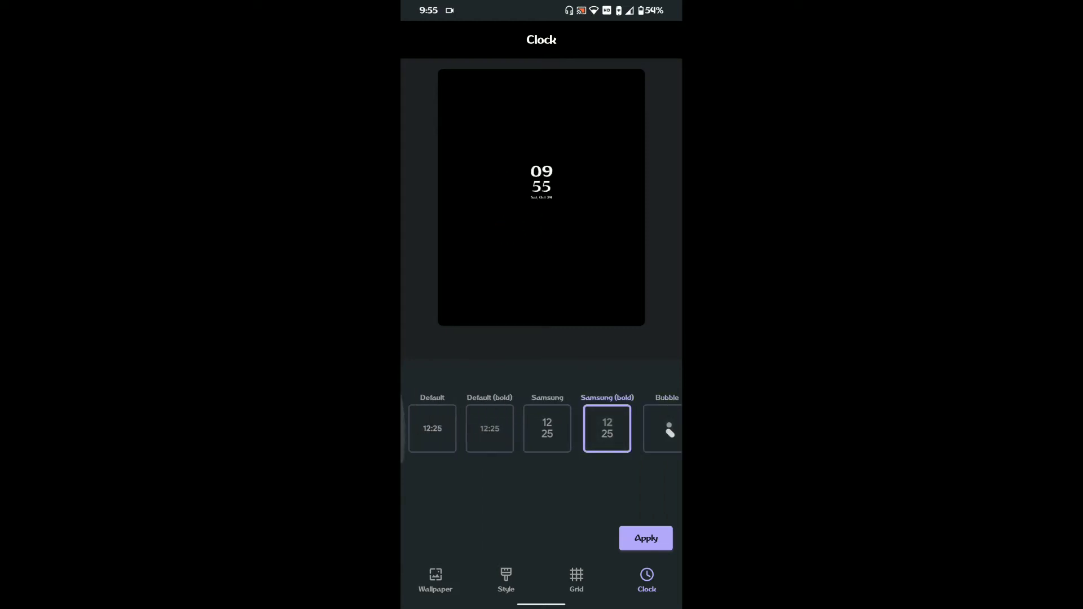
pyautogui.click(489, 429)
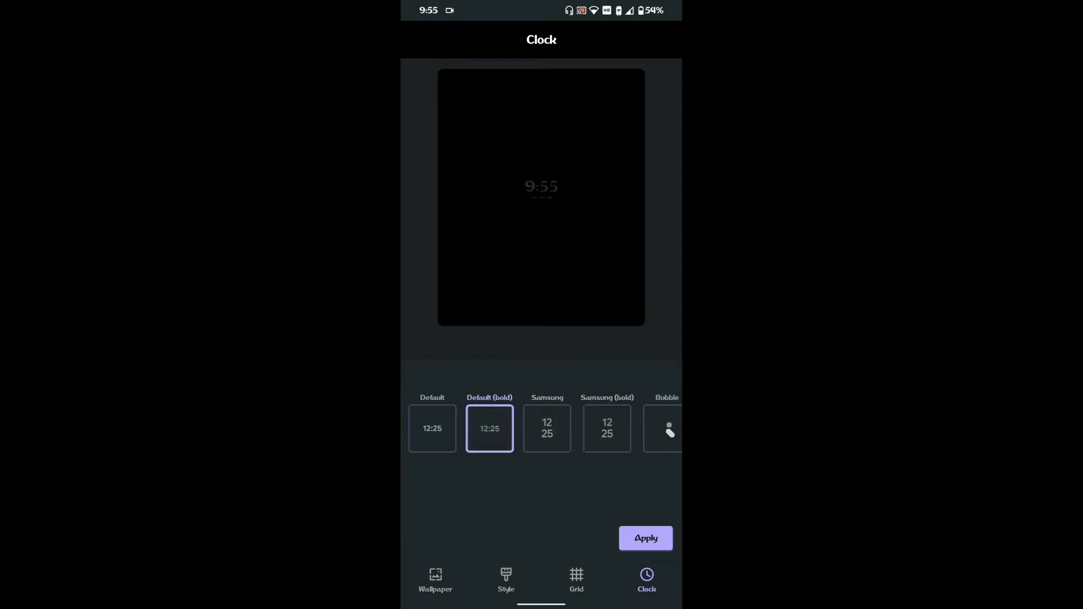
pyautogui.click(420, 40)
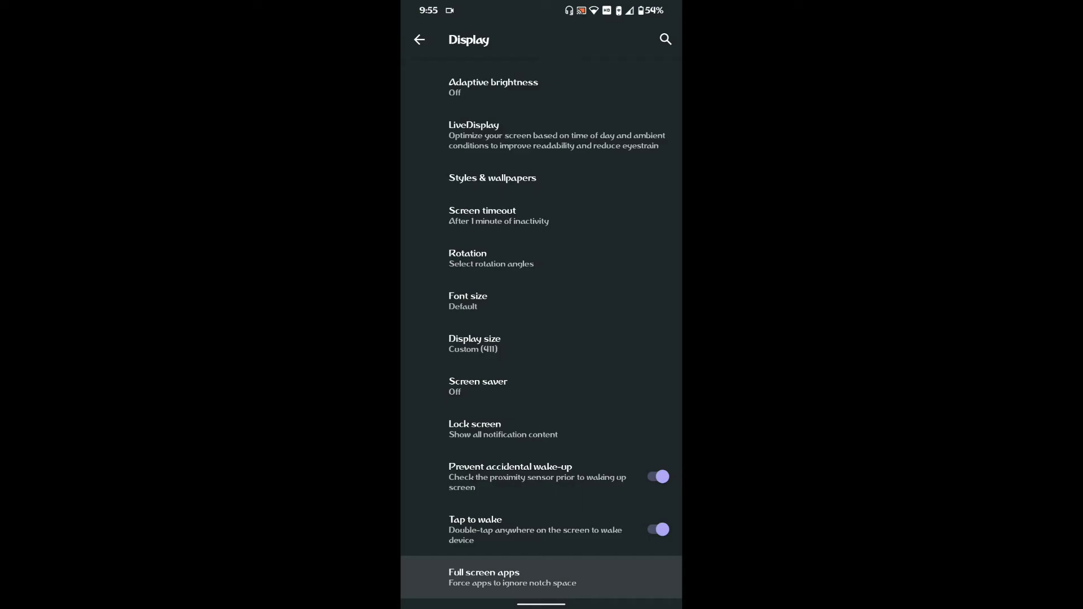
# - Return to main Settings and scroll through Battery usage since full charge with its graph and app list
pyautogui.click(418, 40)
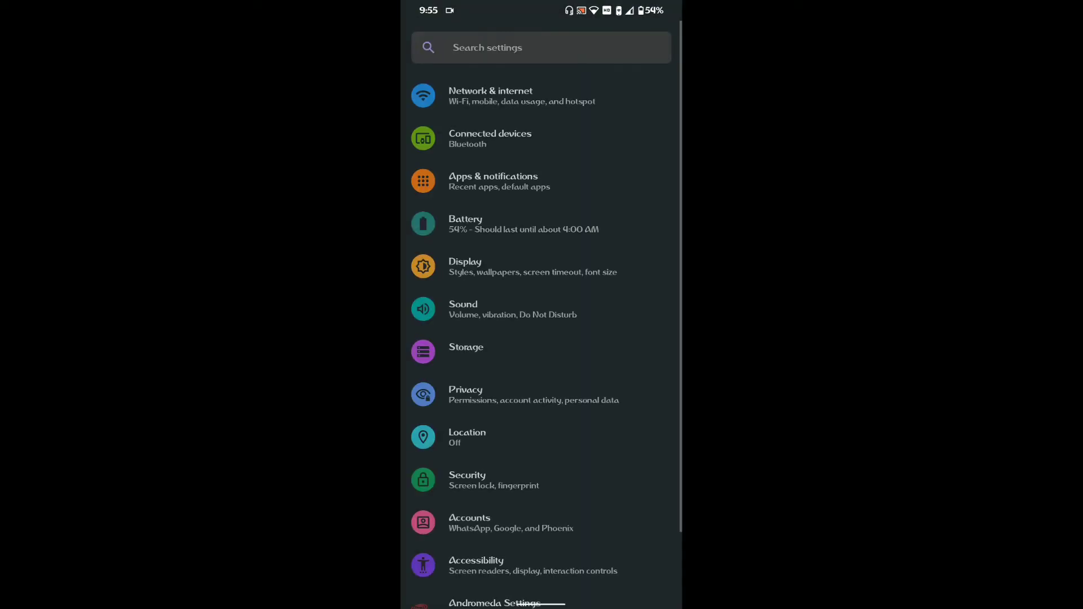
pyautogui.scroll(-3)
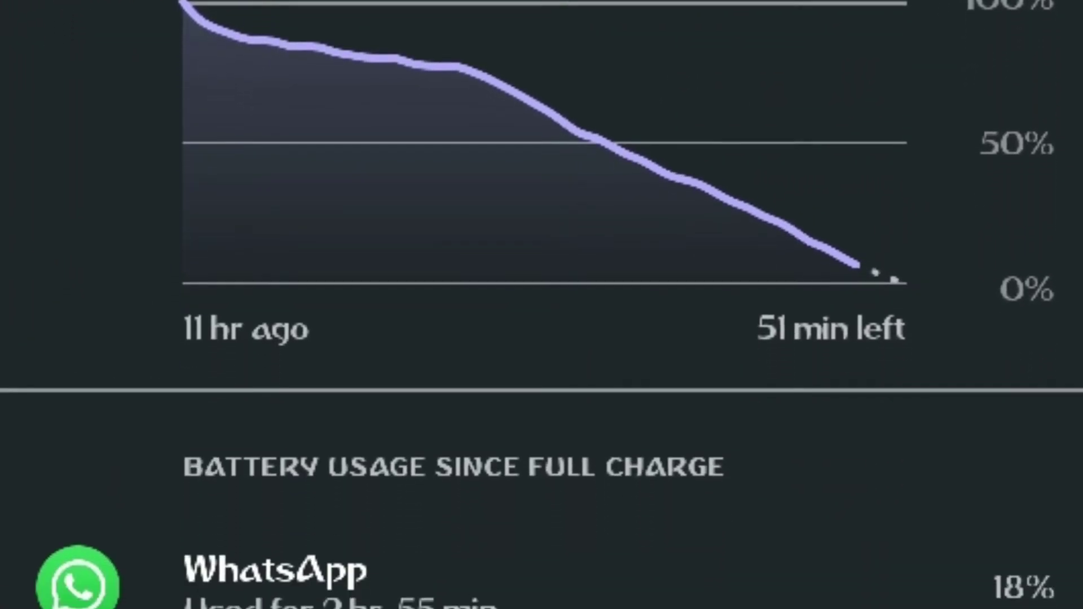
pyautogui.scroll(-3)
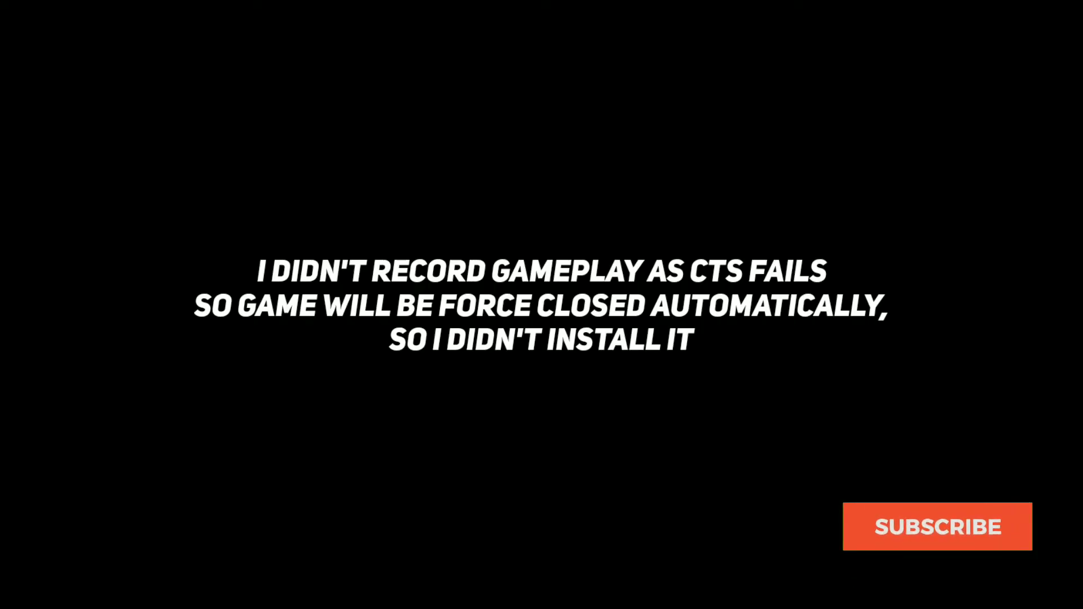
pyautogui.click(938, 527)
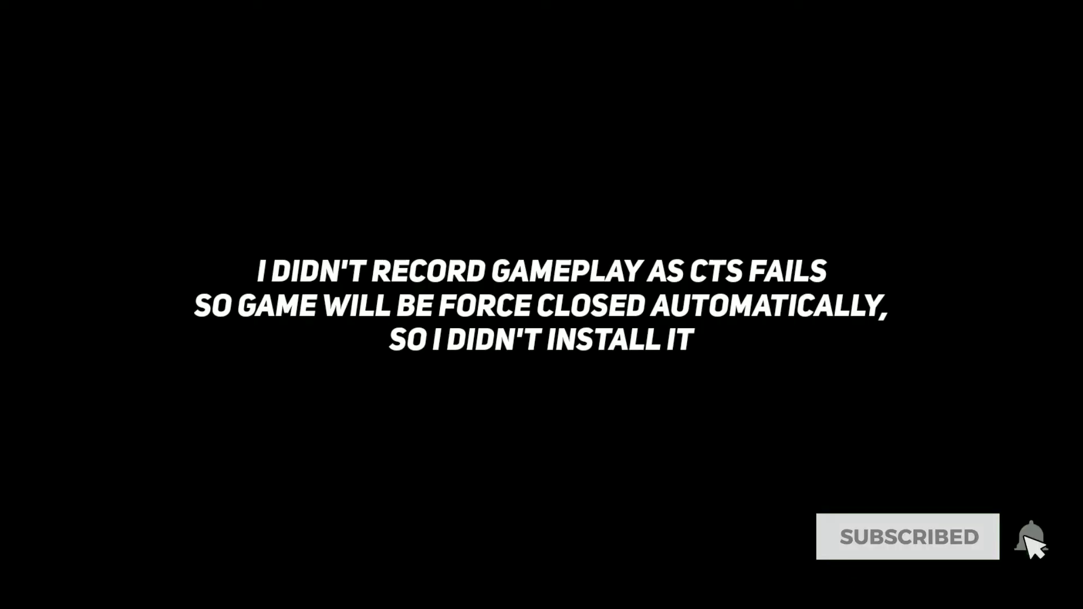